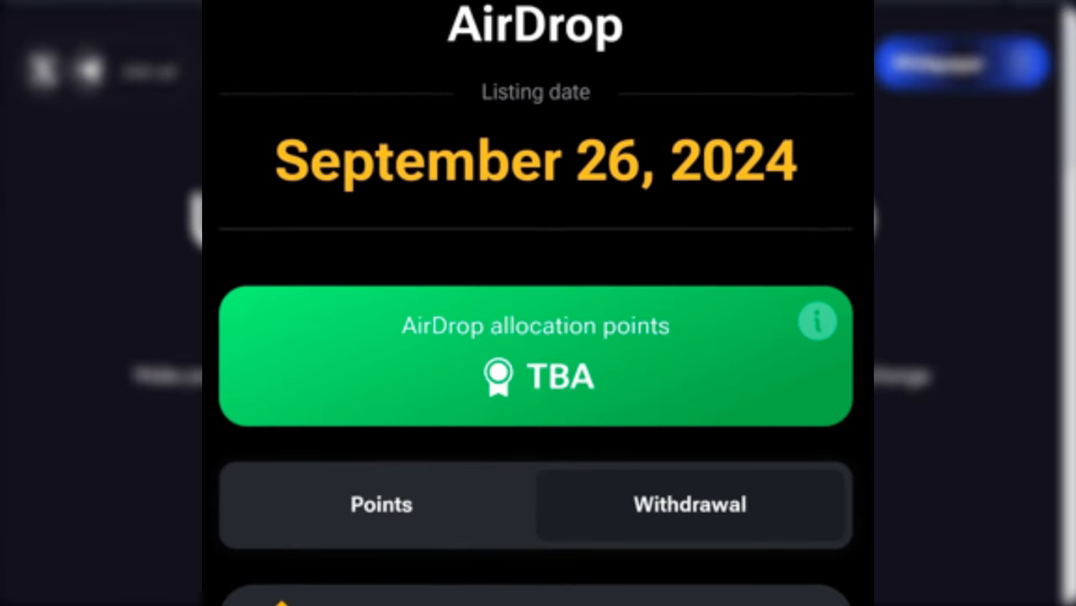
scroll("down", 3)
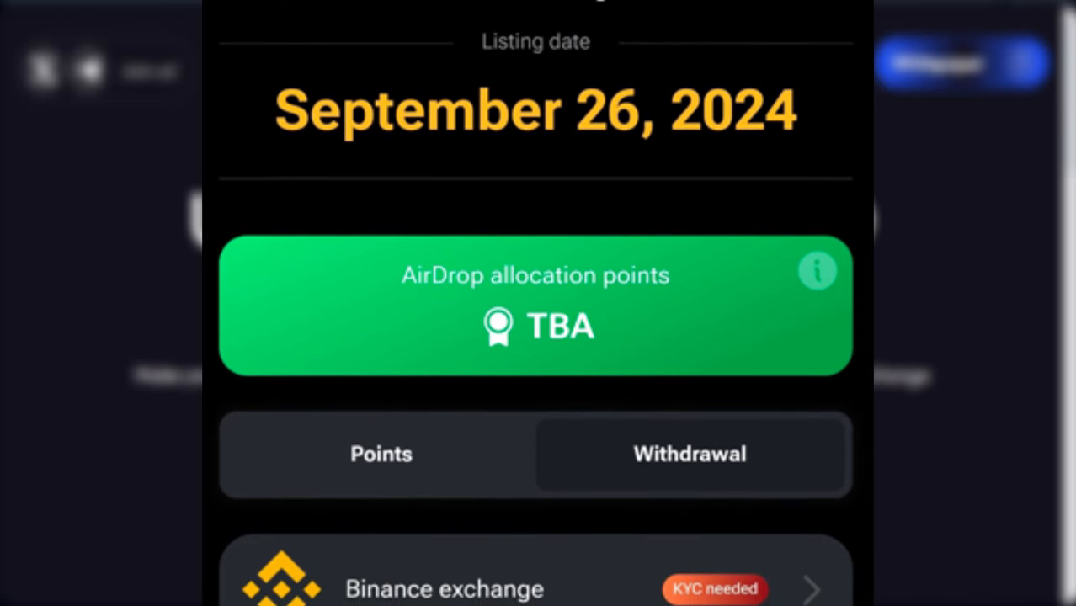
scroll("down", 3)
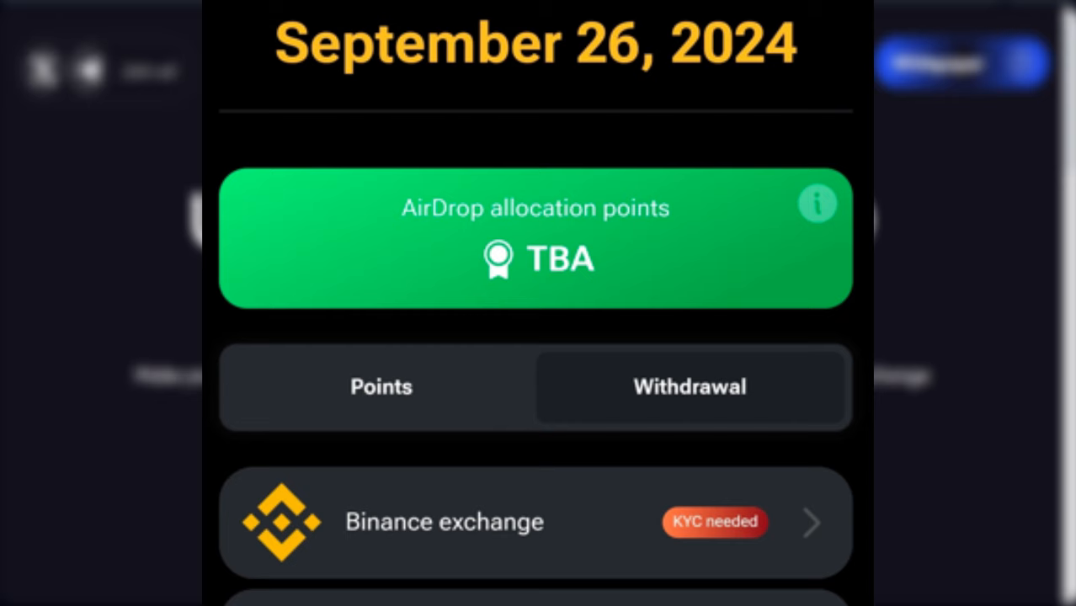
scroll("down", 3)
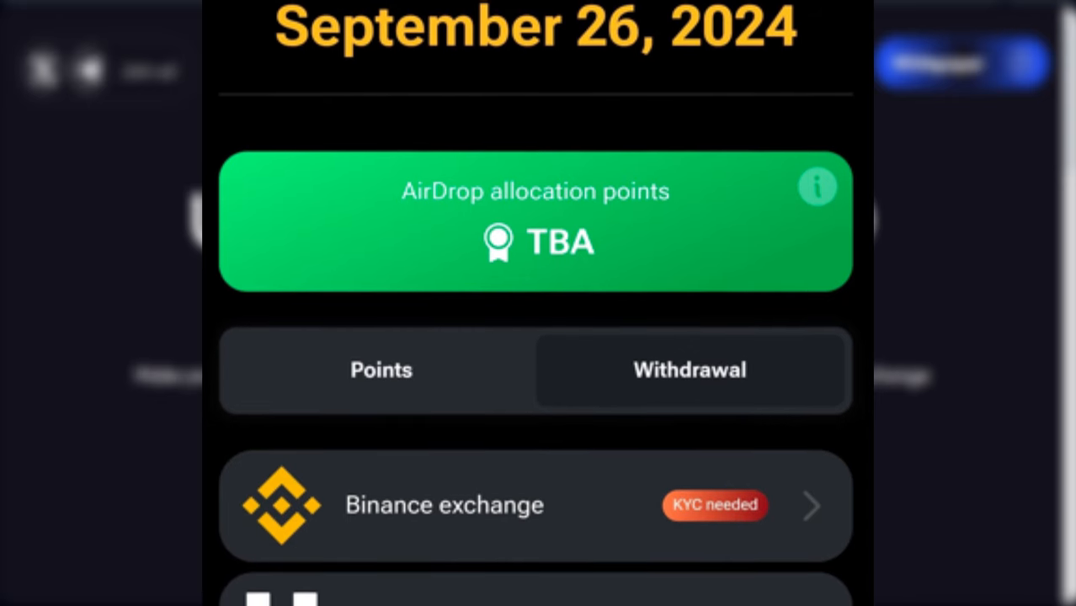
scroll("down", 3)
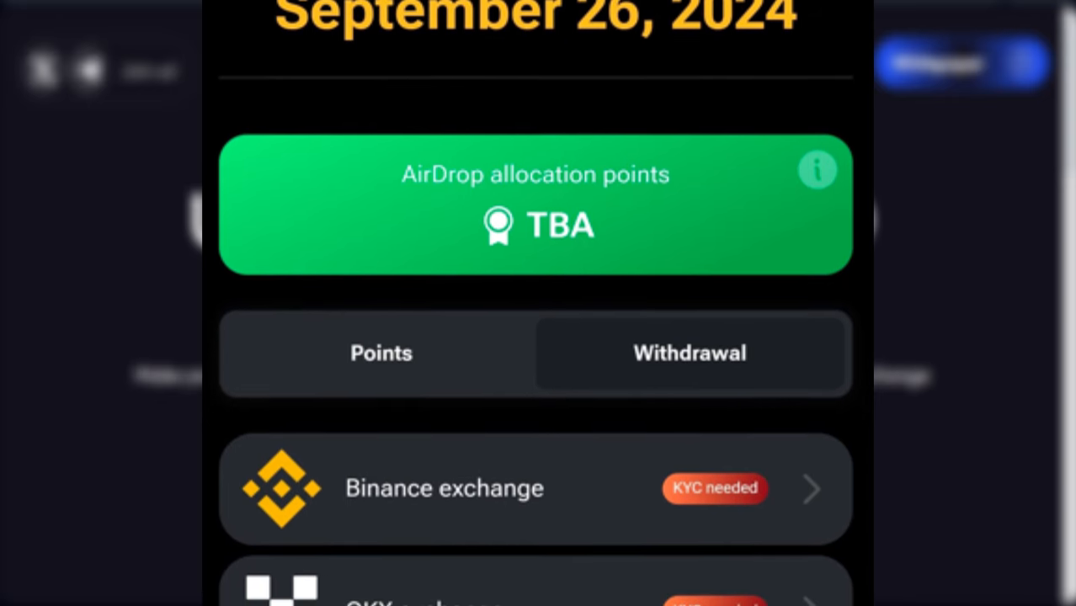
scroll("down", 3)
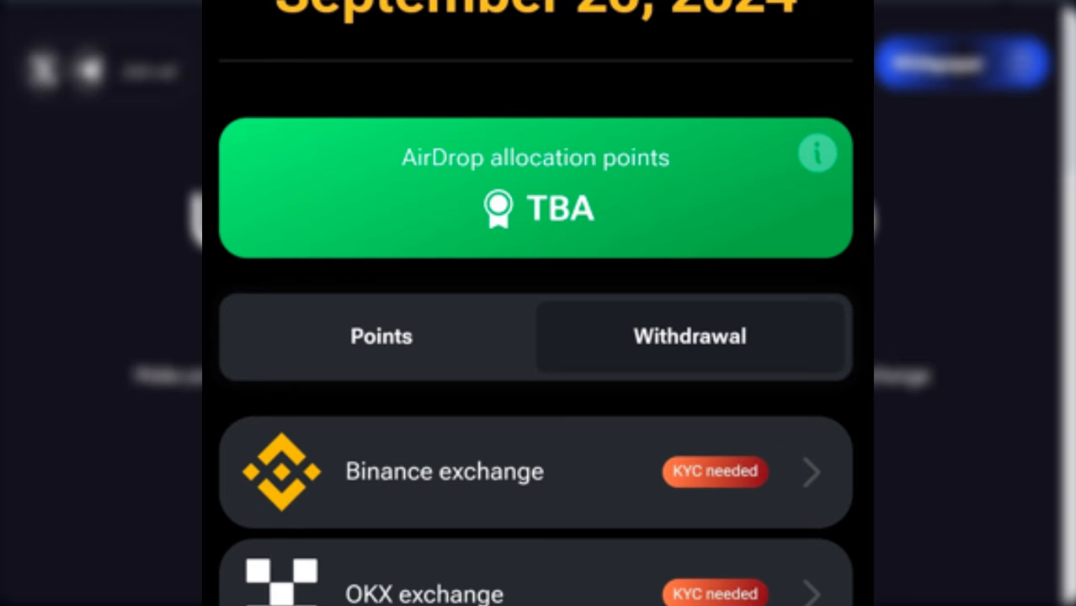
scroll("down", 3)
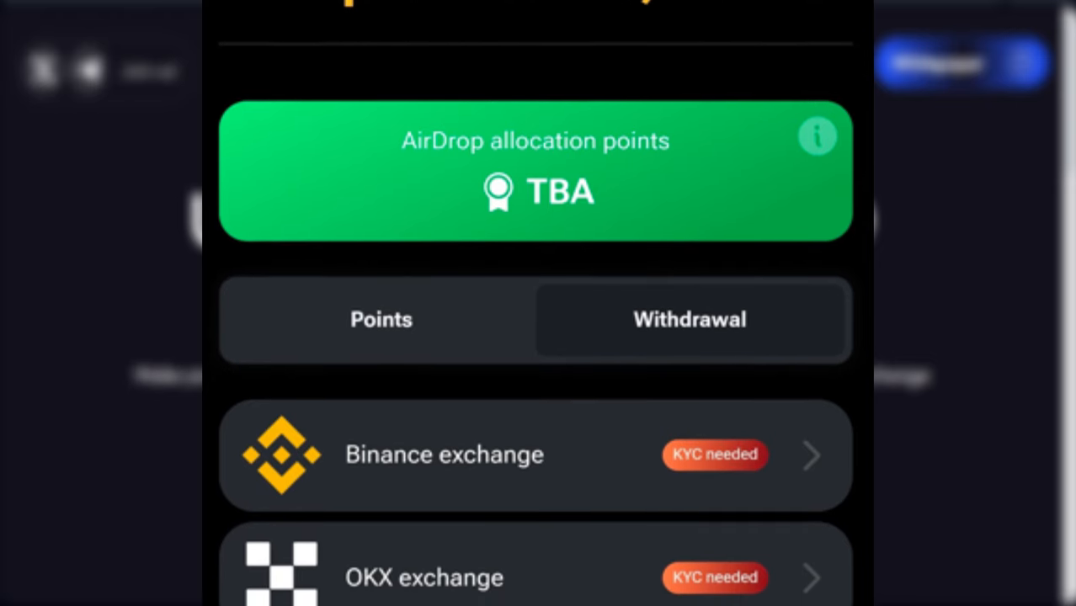
scroll("down", 3)
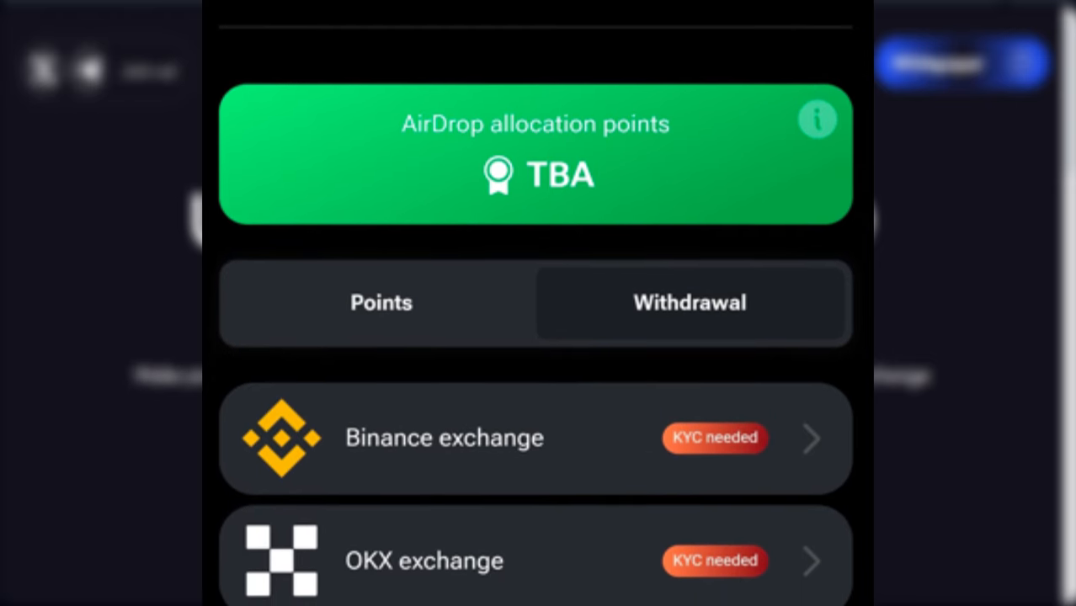
scroll("down", 3)
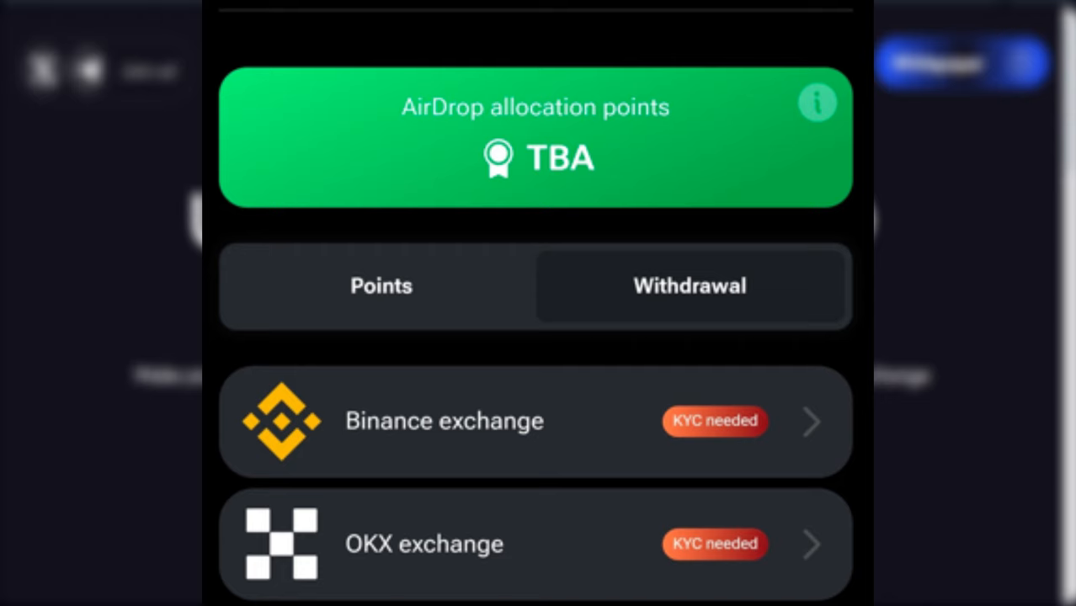
scroll("down", 3)
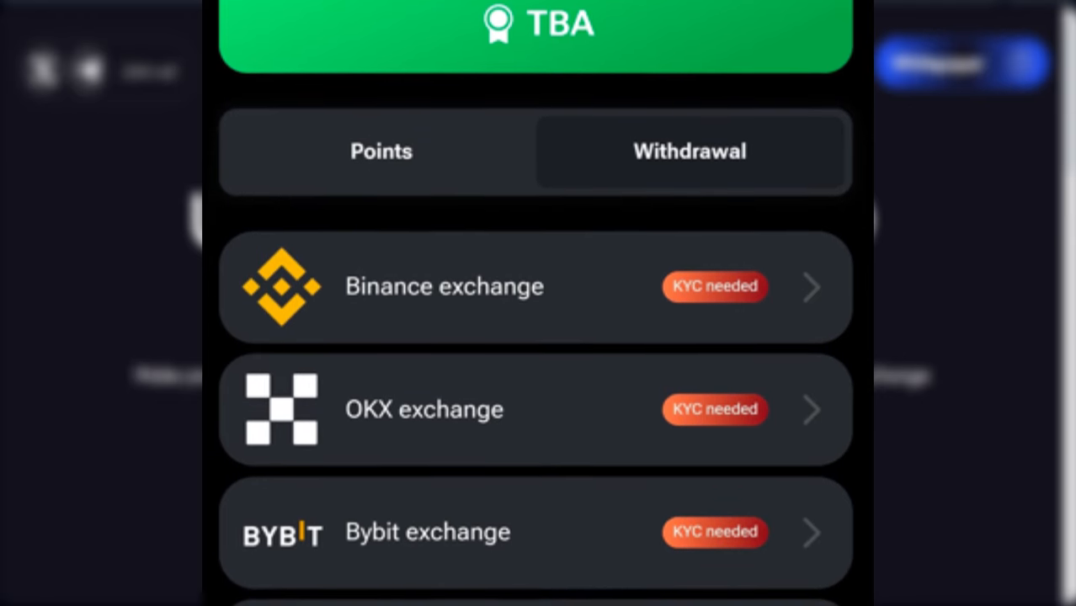
scroll("down", 3)
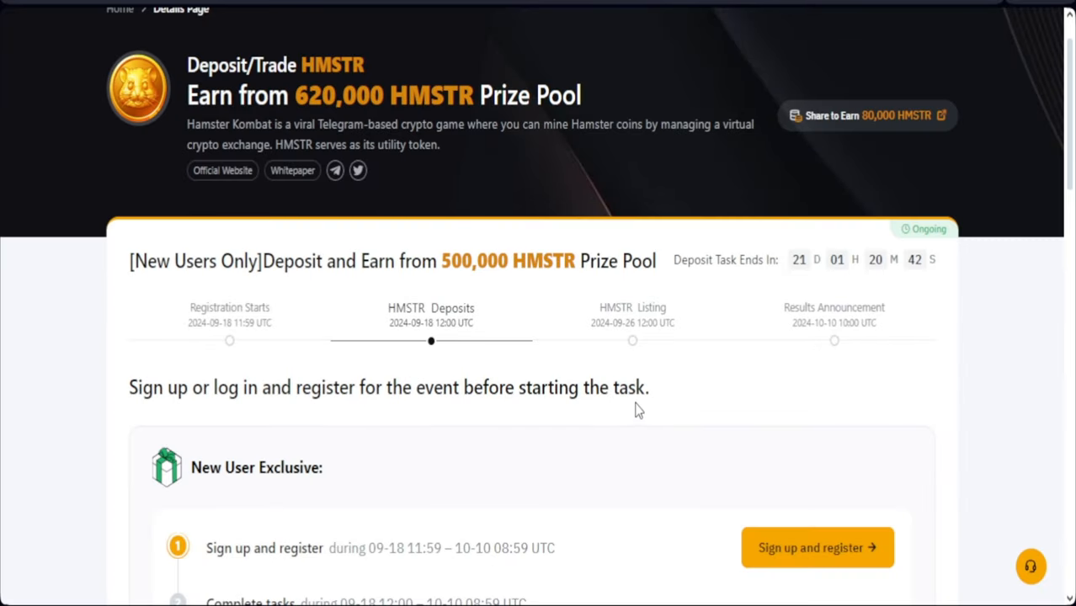
mouse_move(521, 366)
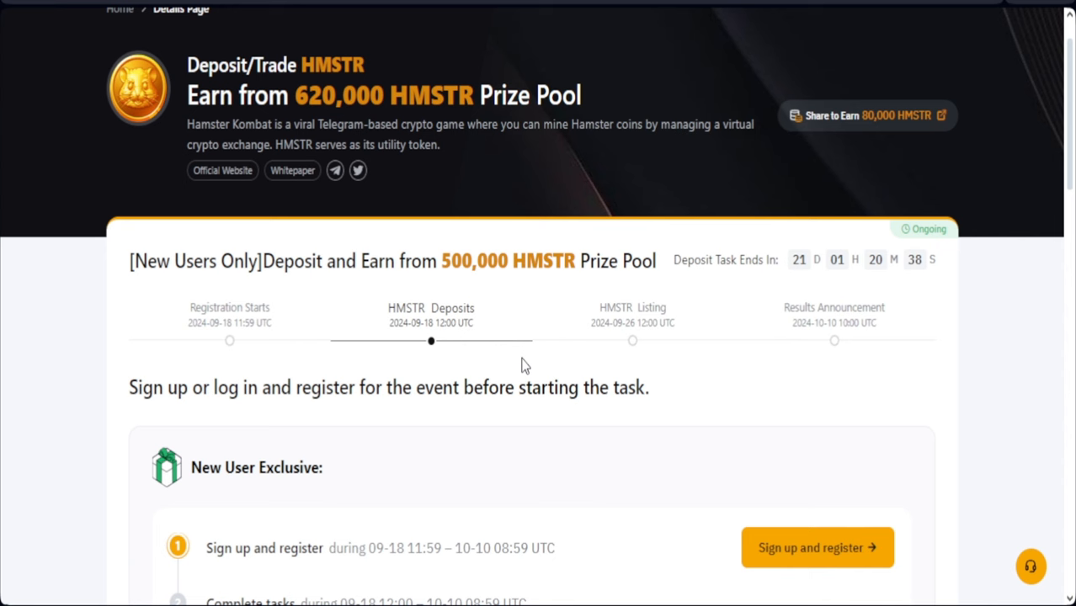
mouse_move(568, 481)
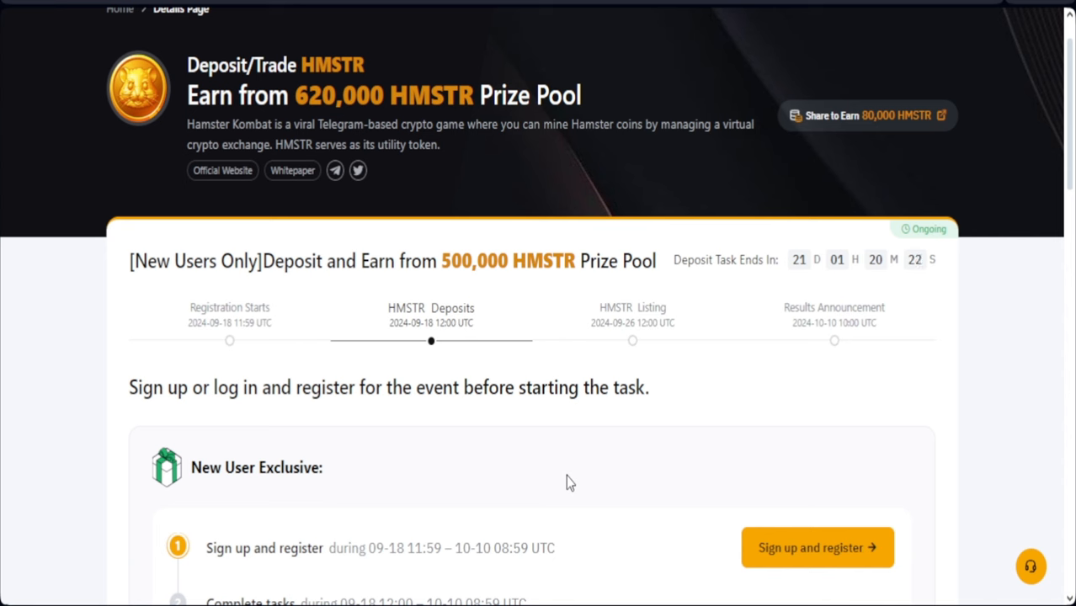
mouse_move(468, 369)
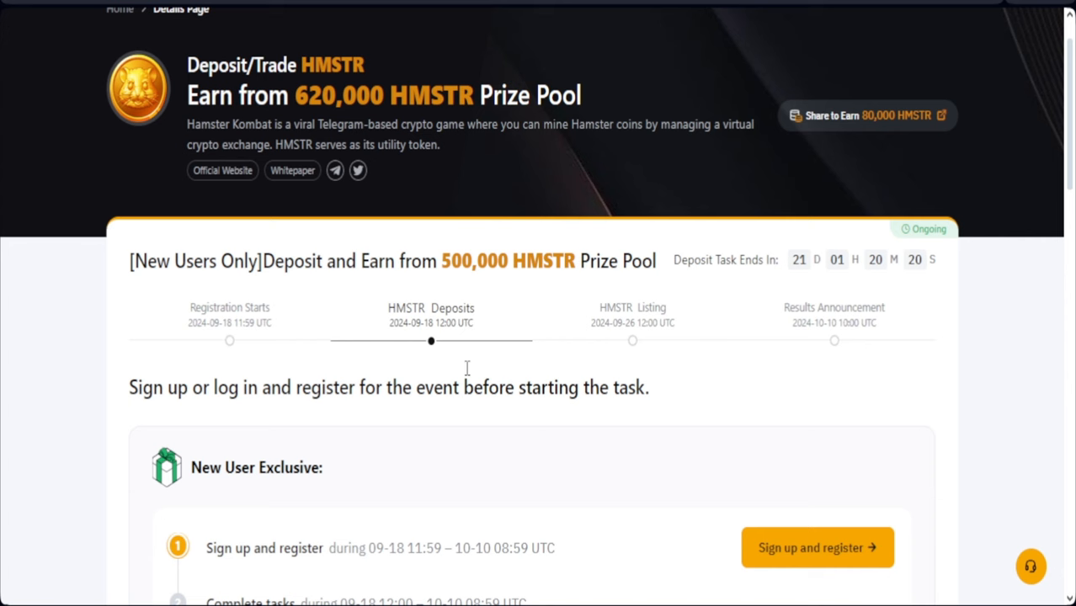
scroll("down", 3)
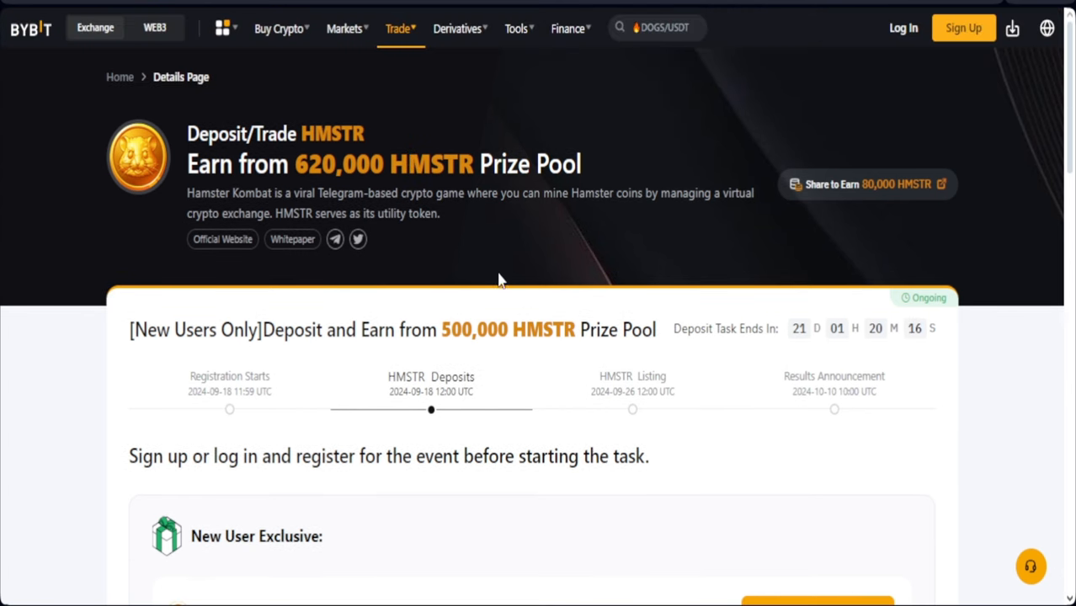
scroll("down", 3)
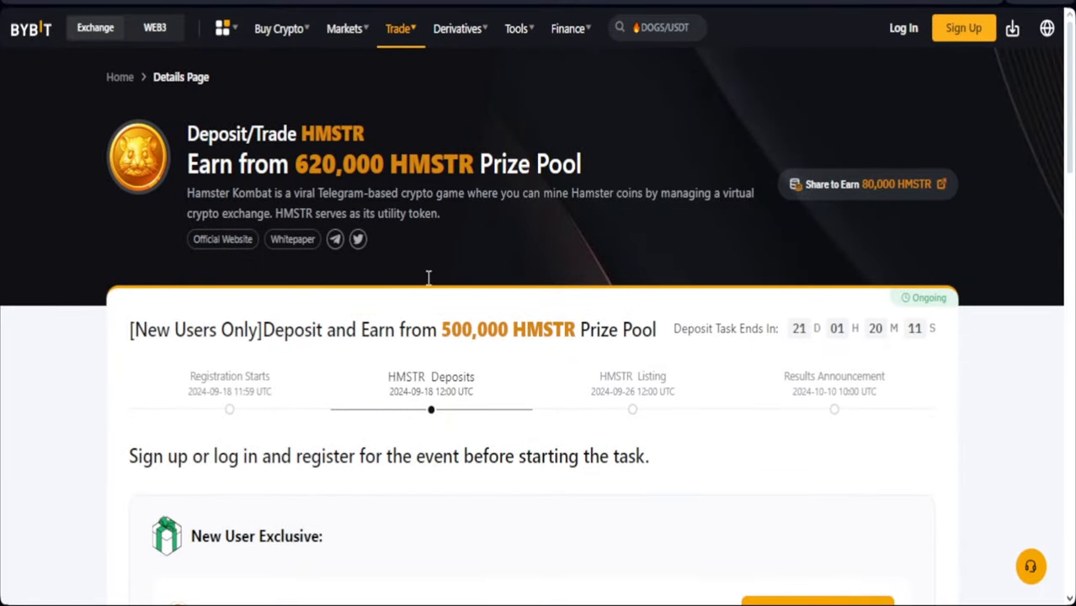
mouse_move(441, 285)
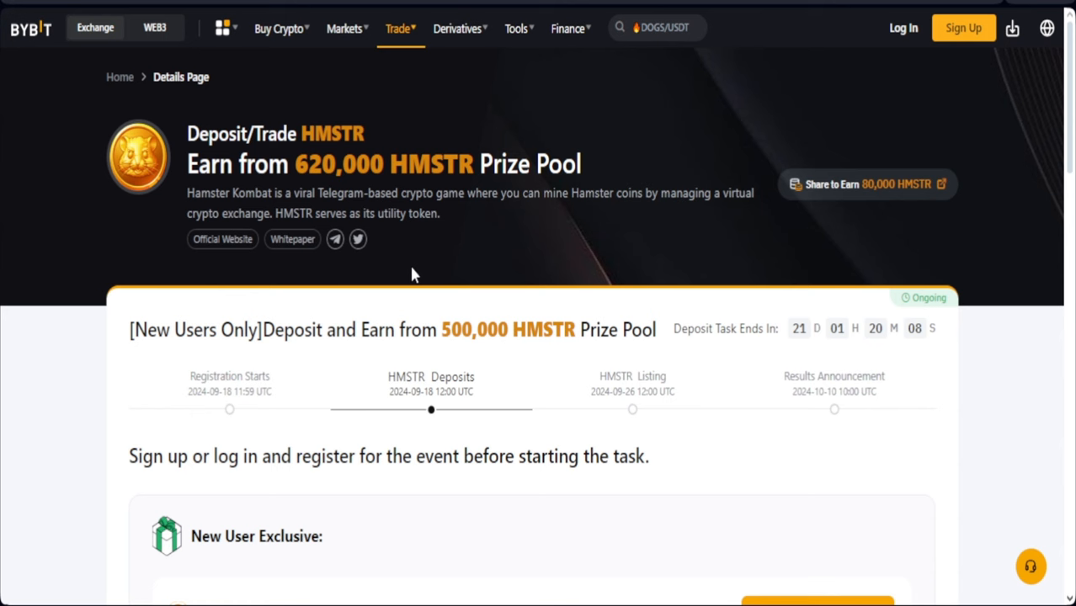
scroll("down", 3)
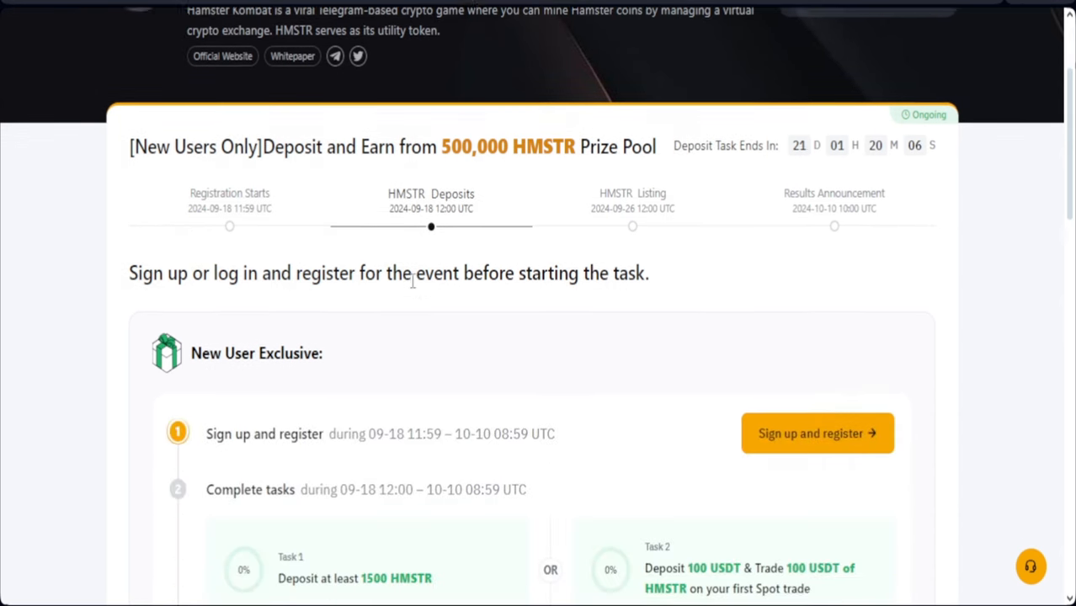
scroll("down", 3)
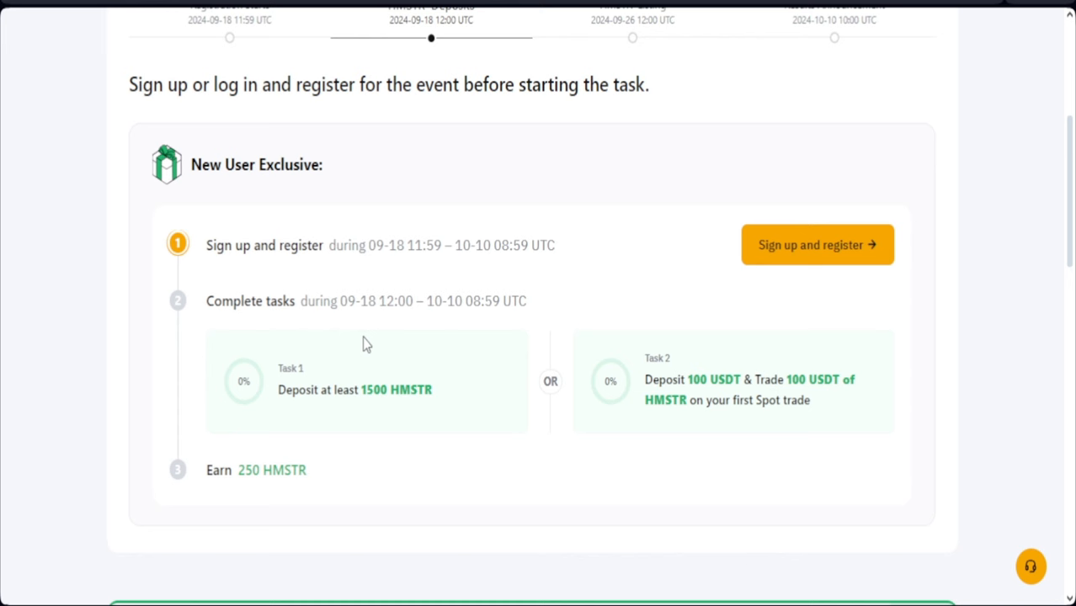
mouse_move(648, 232)
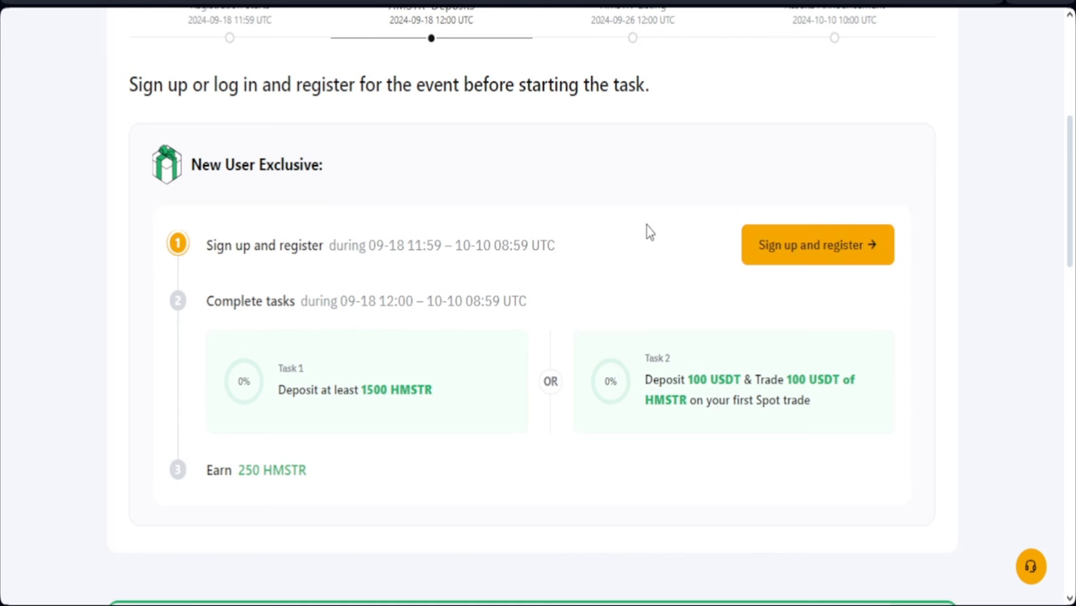
scroll("up", 3)
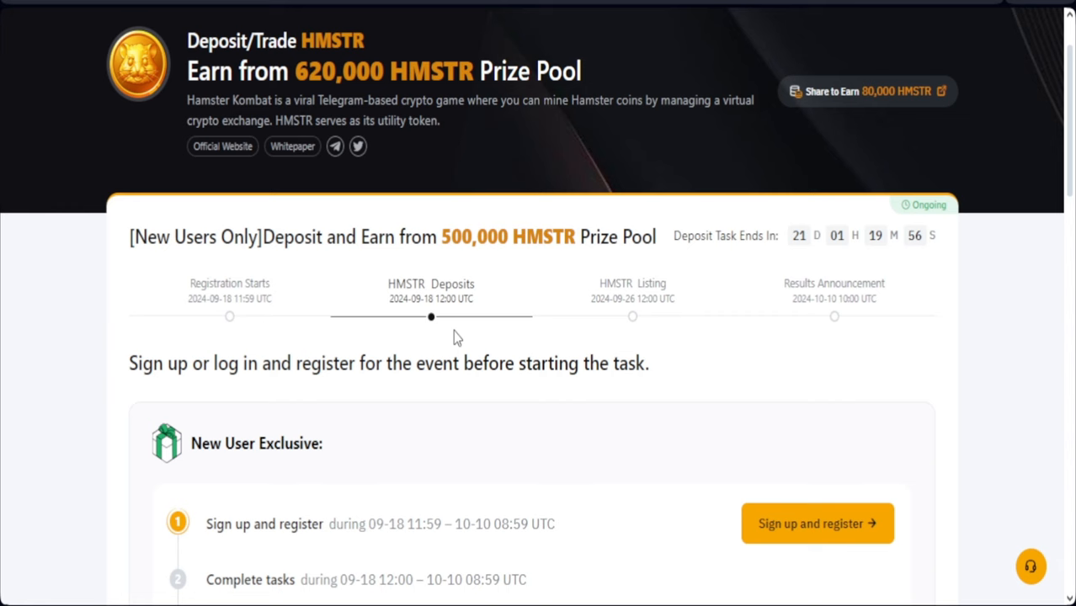
scroll("down", 3)
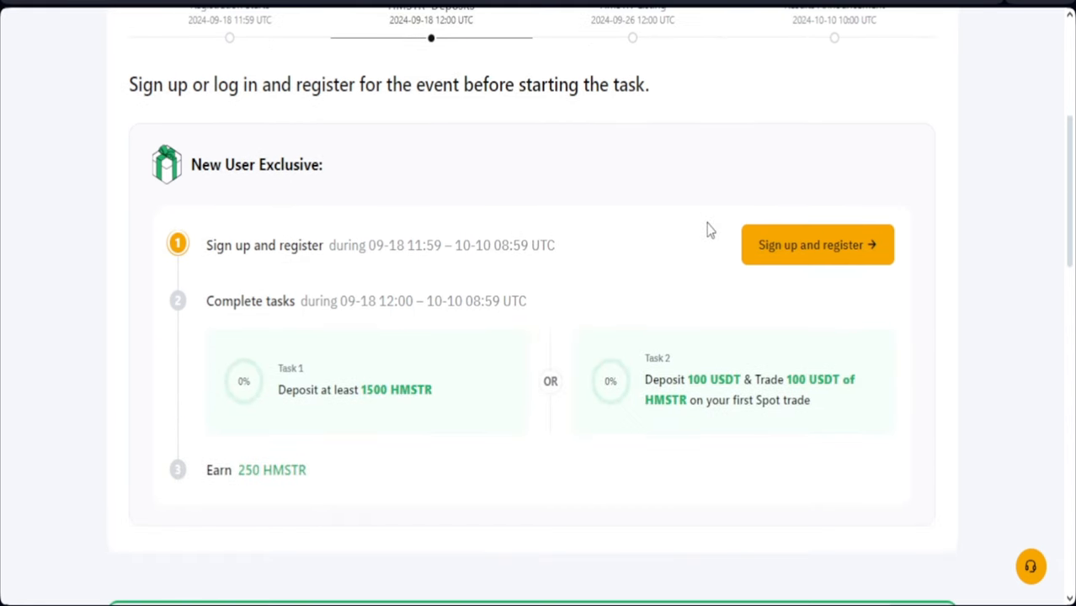
mouse_move(710, 302)
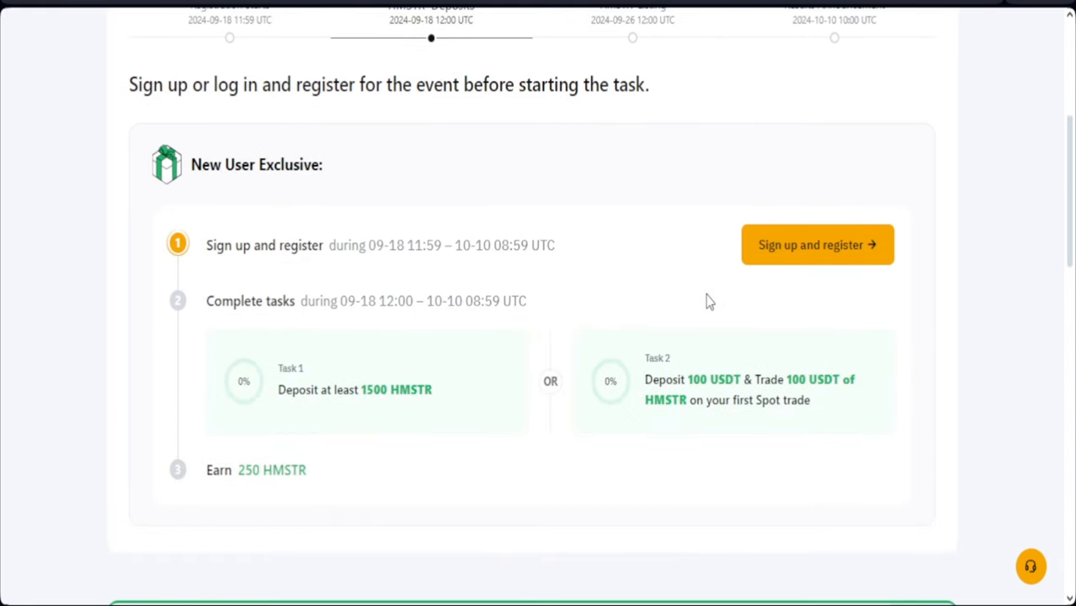
mouse_move(362, 412)
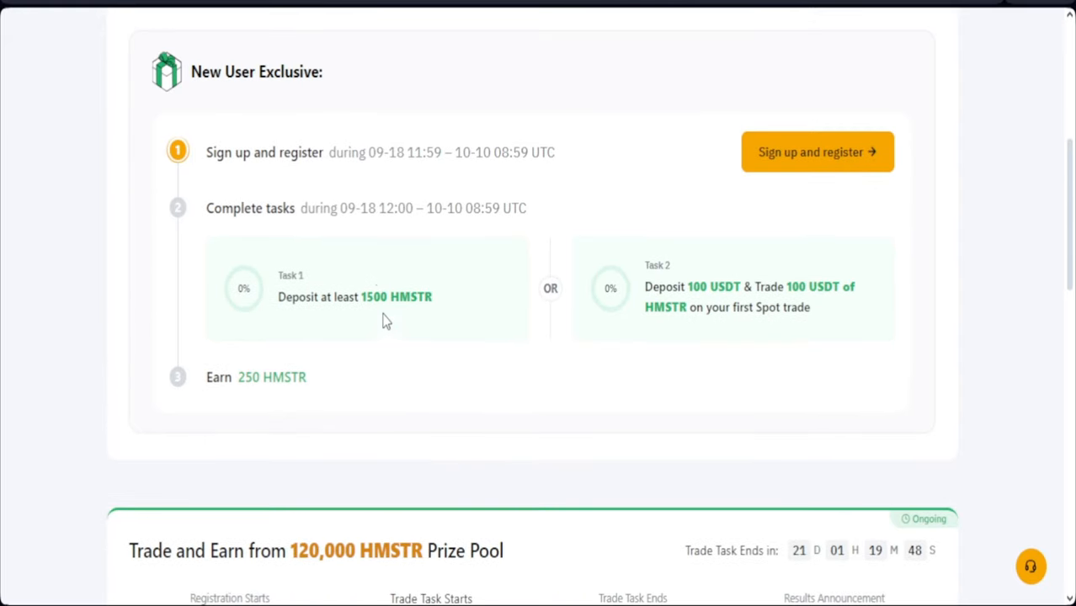
mouse_move(316, 306)
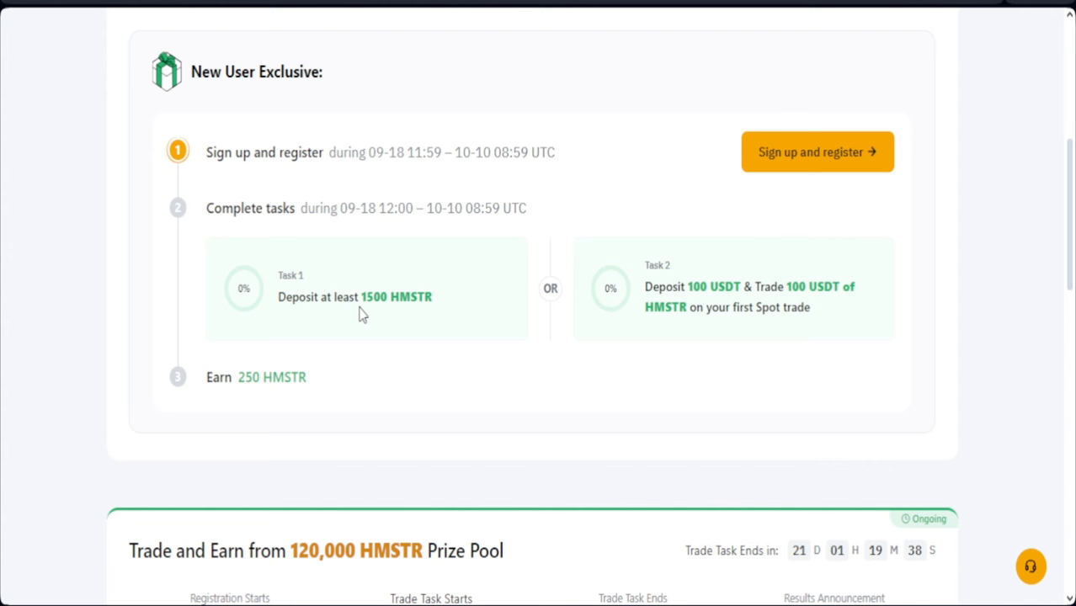
mouse_move(427, 318)
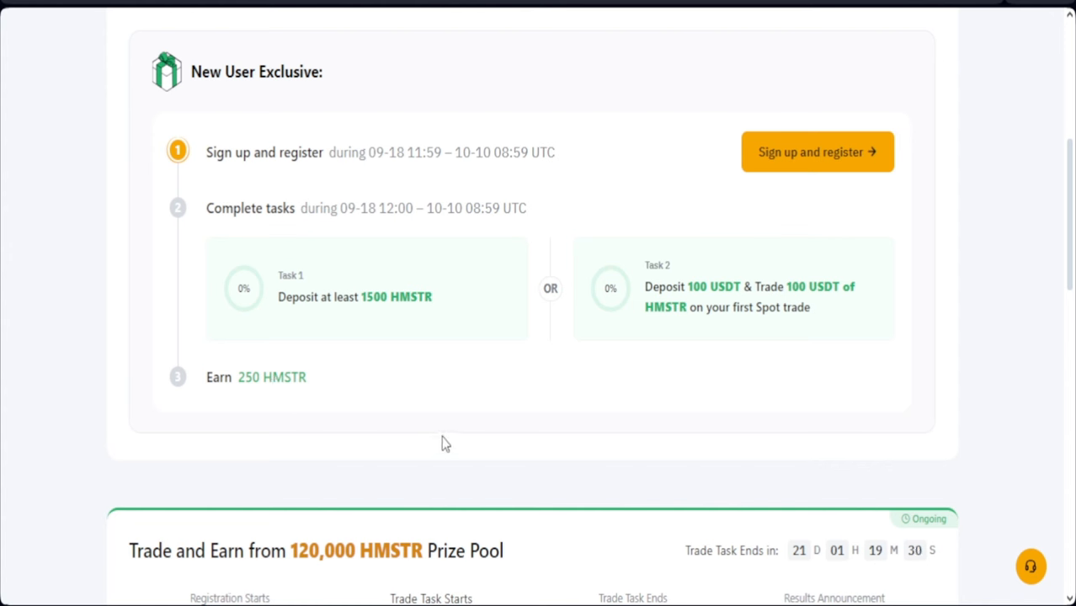
mouse_move(713, 293)
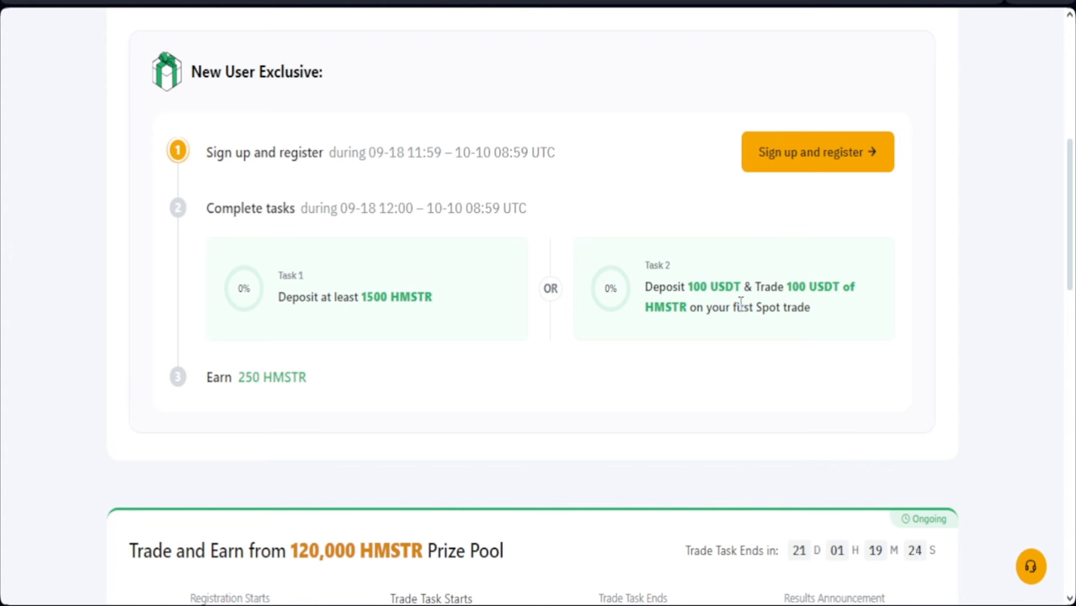
mouse_move(754, 303)
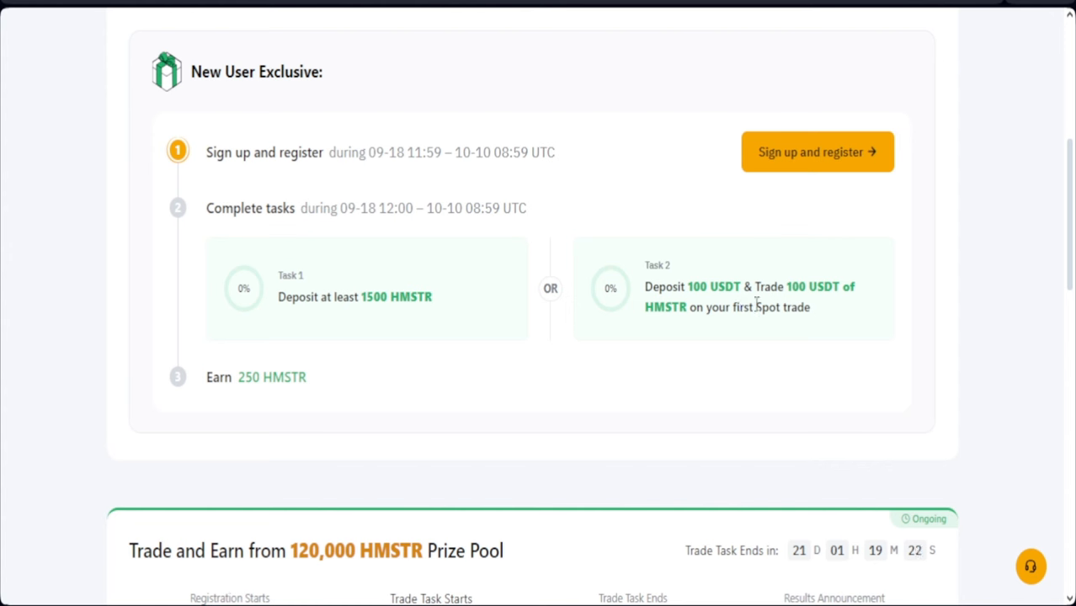
mouse_move(675, 330)
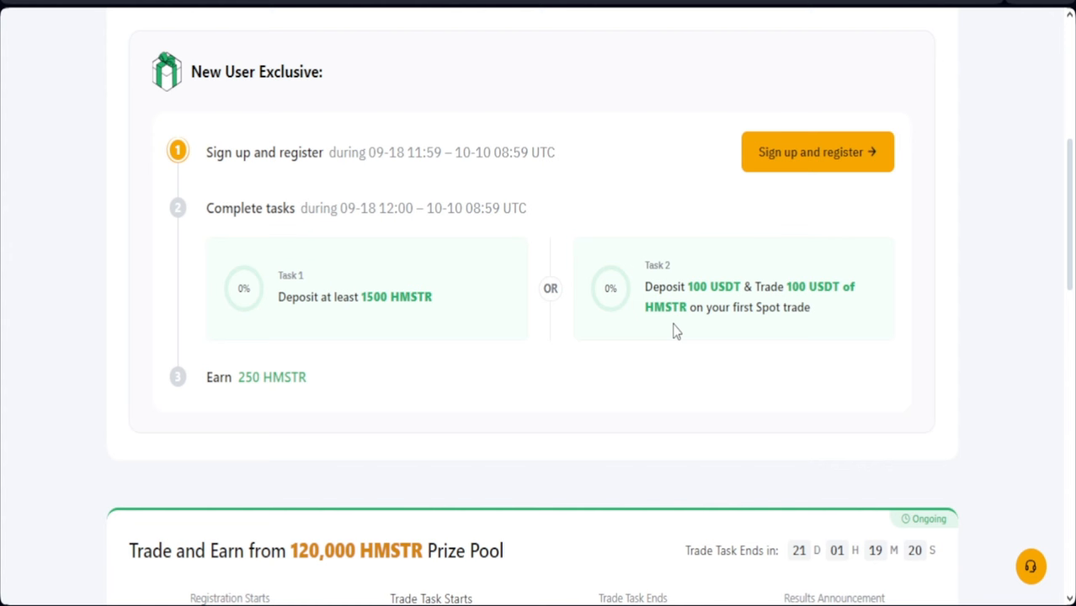
mouse_move(682, 330)
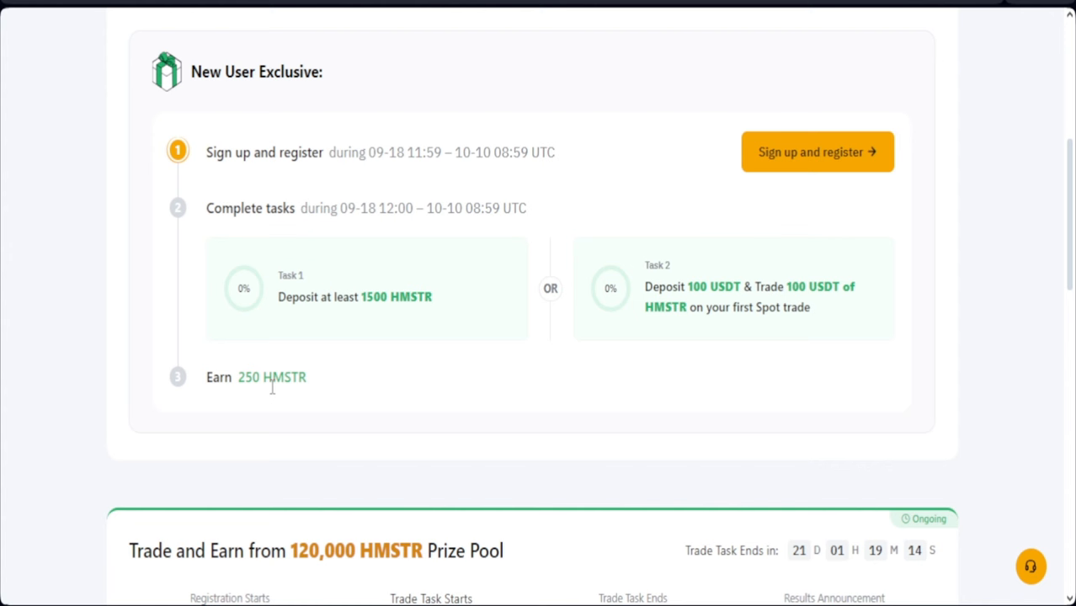
mouse_move(349, 406)
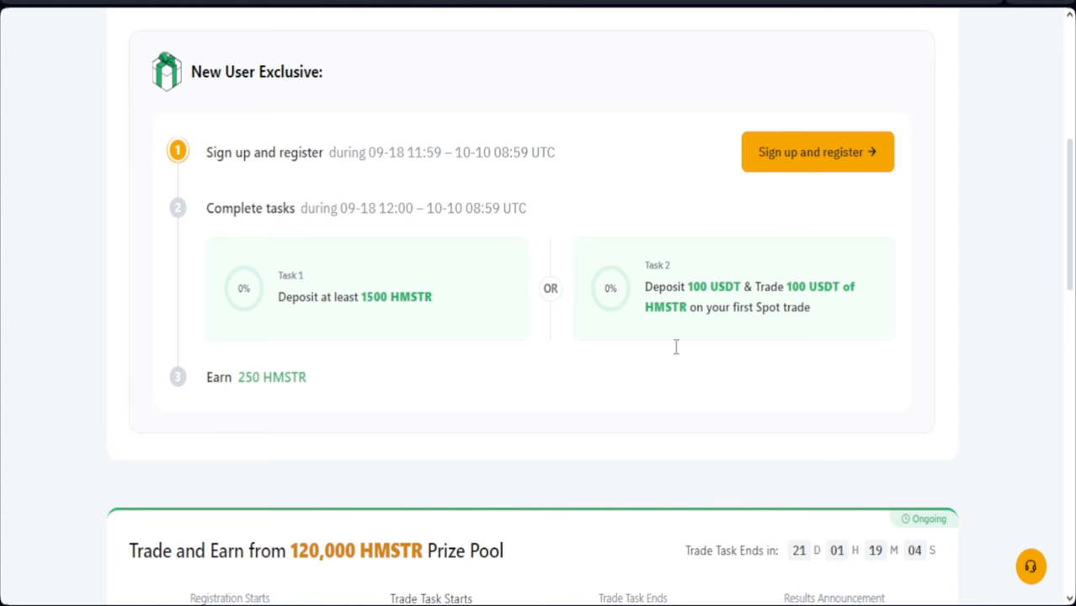
mouse_move(812, 295)
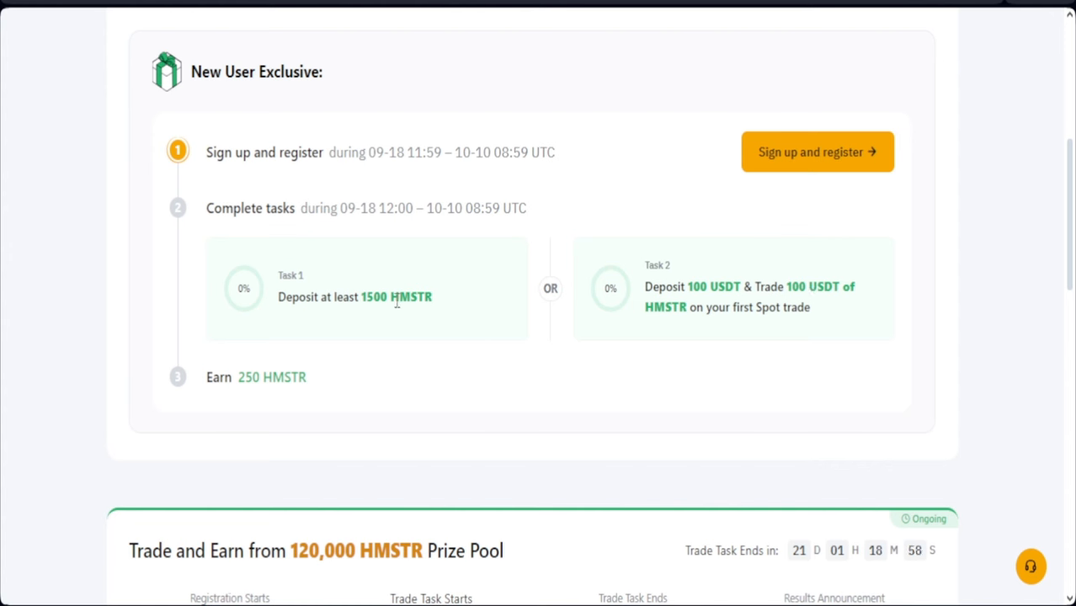
mouse_move(437, 305)
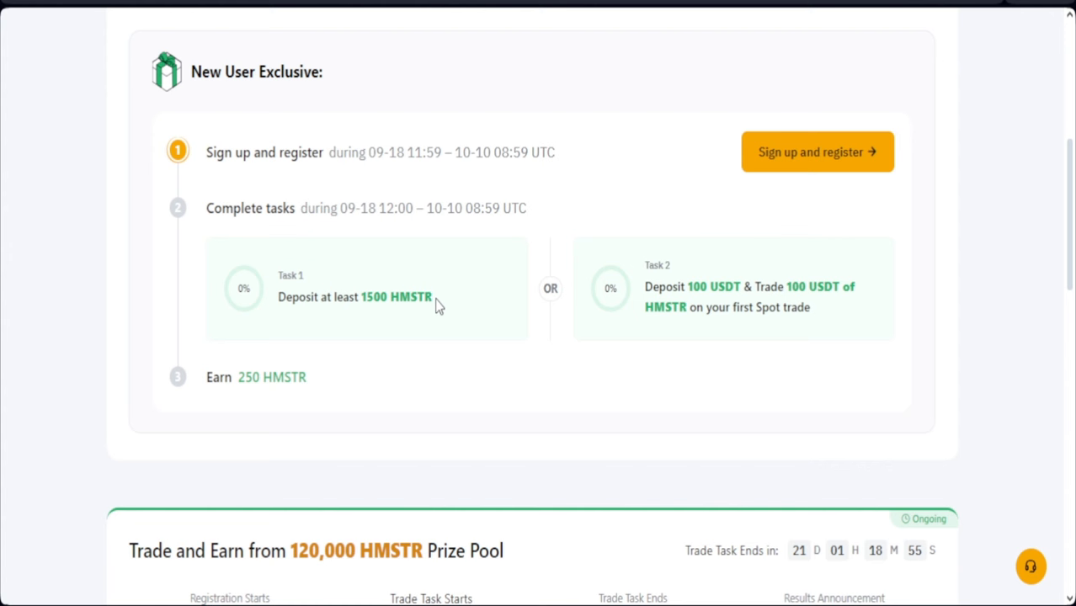
mouse_move(801, 296)
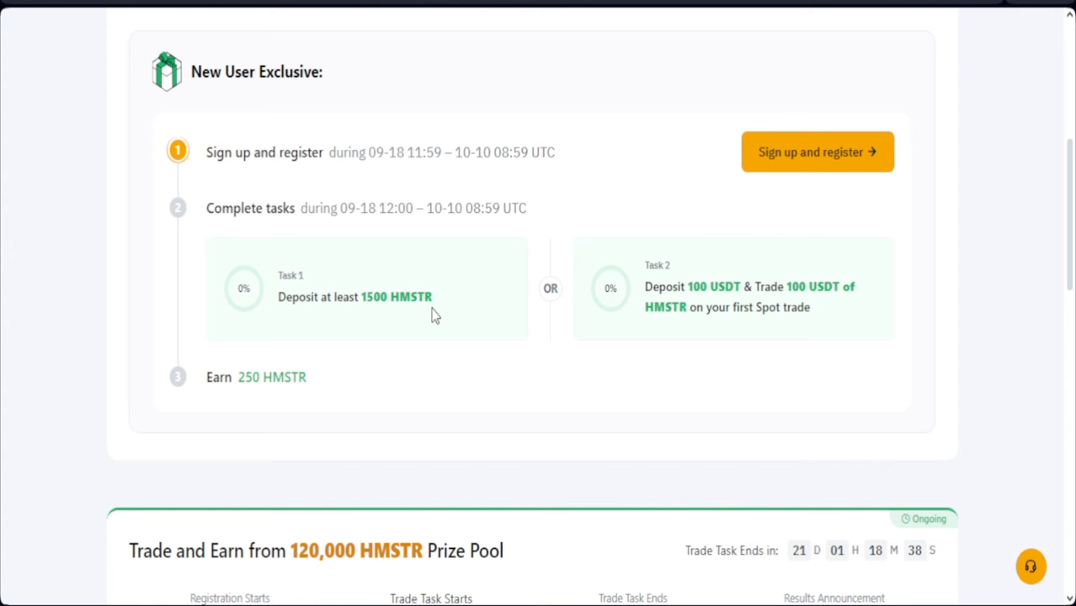
mouse_move(667, 315)
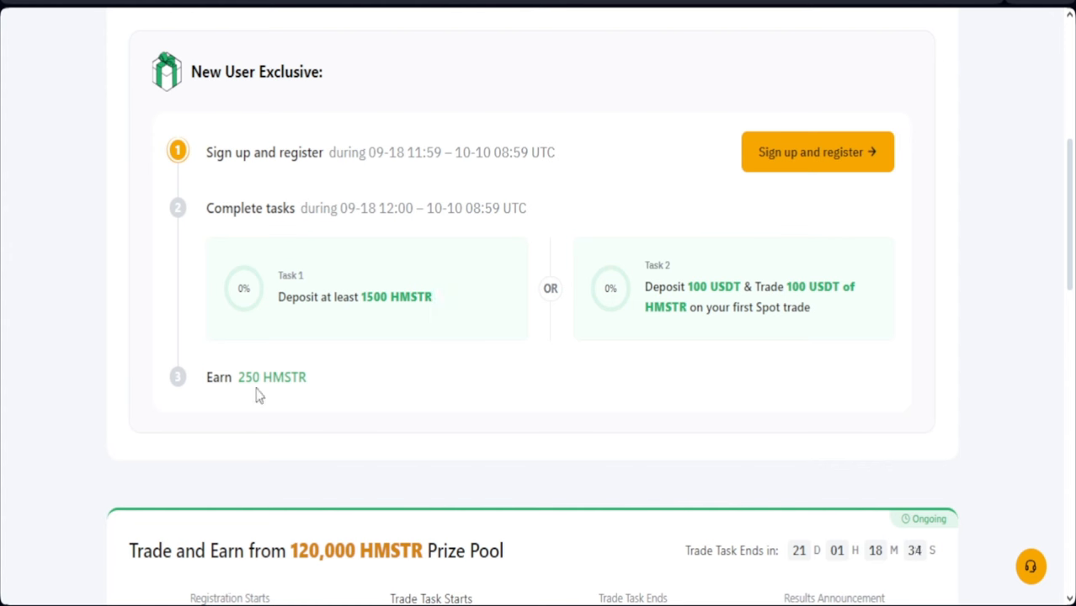
mouse_move(658, 362)
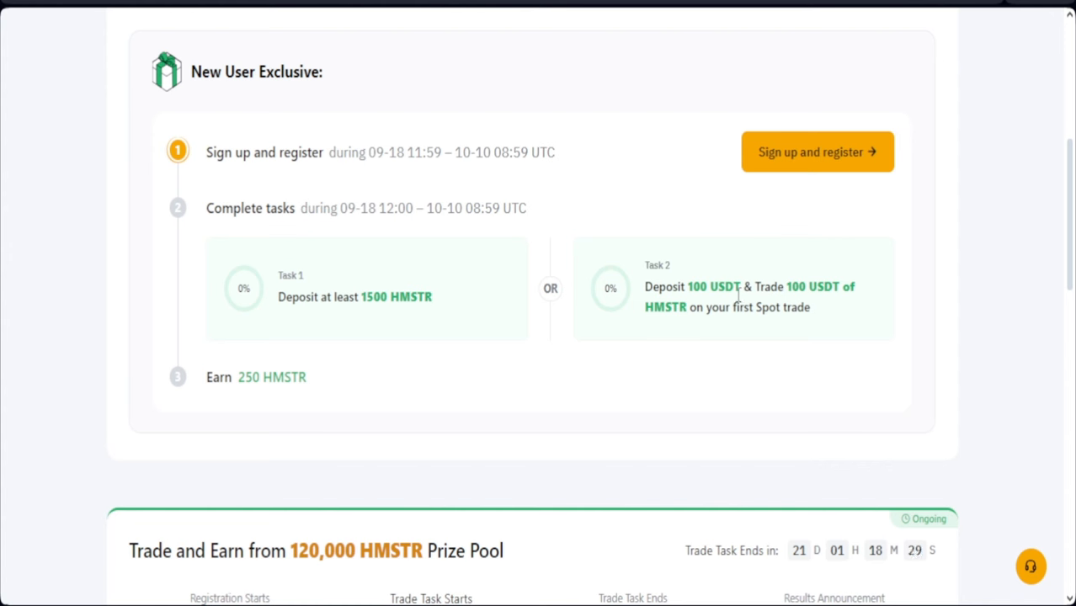
mouse_move(522, 316)
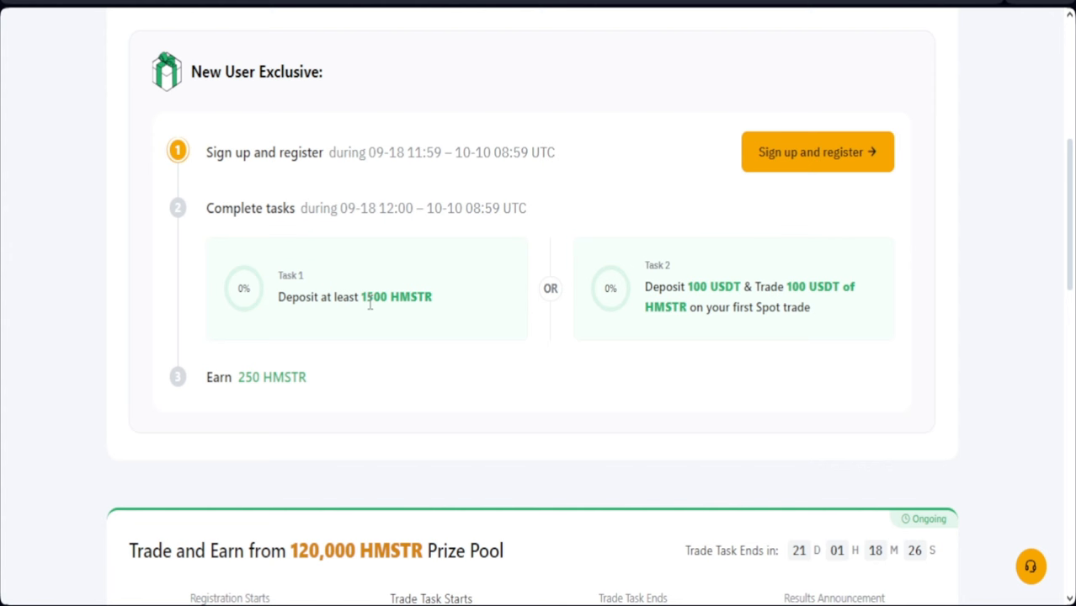
mouse_move(404, 320)
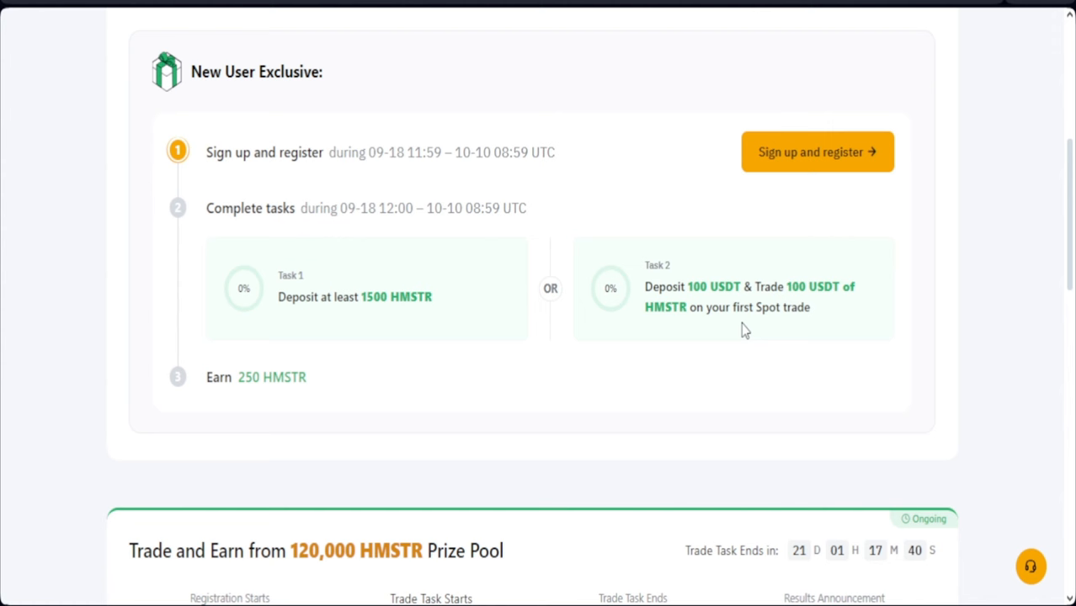
mouse_move(774, 370)
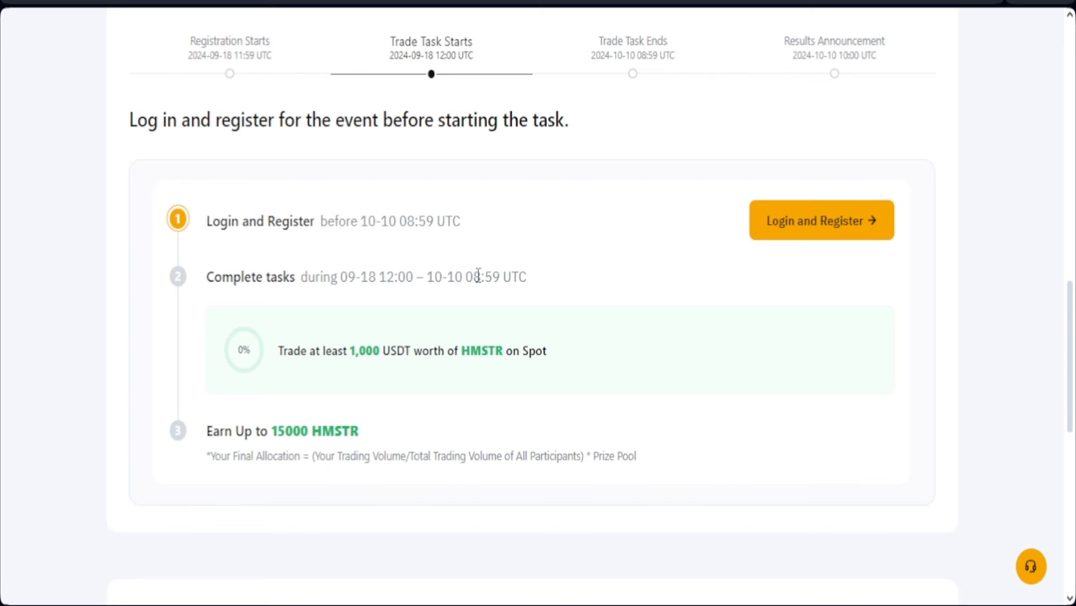
mouse_move(479, 282)
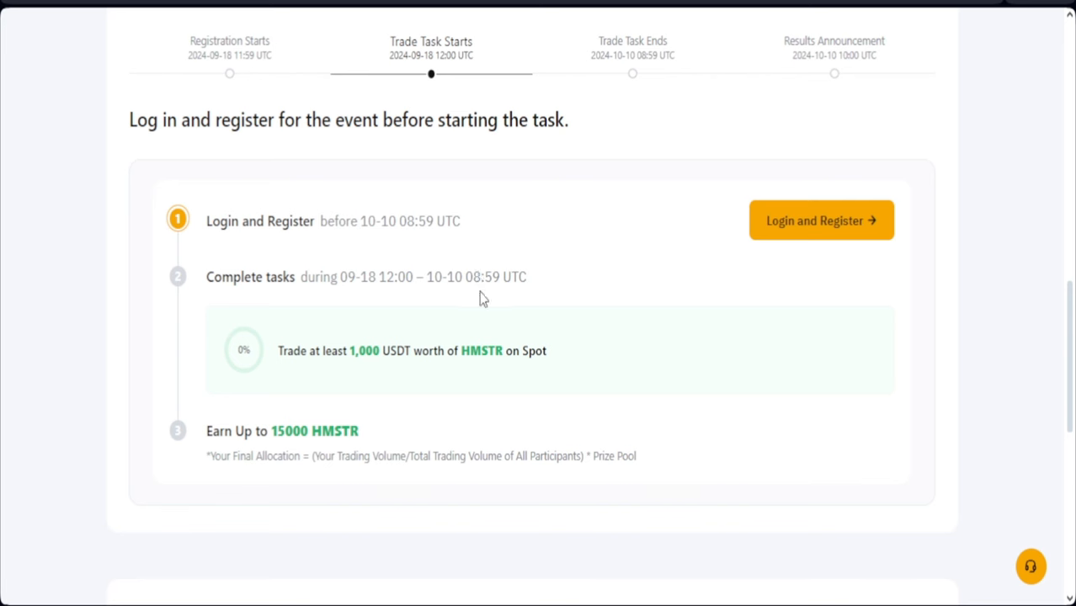
mouse_move(316, 394)
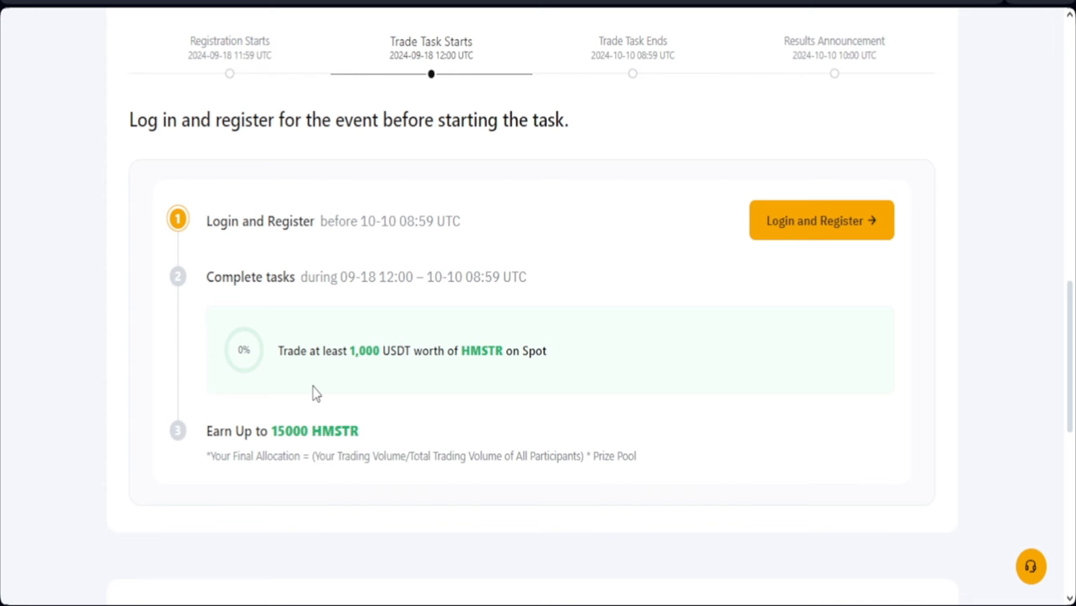
mouse_move(386, 375)
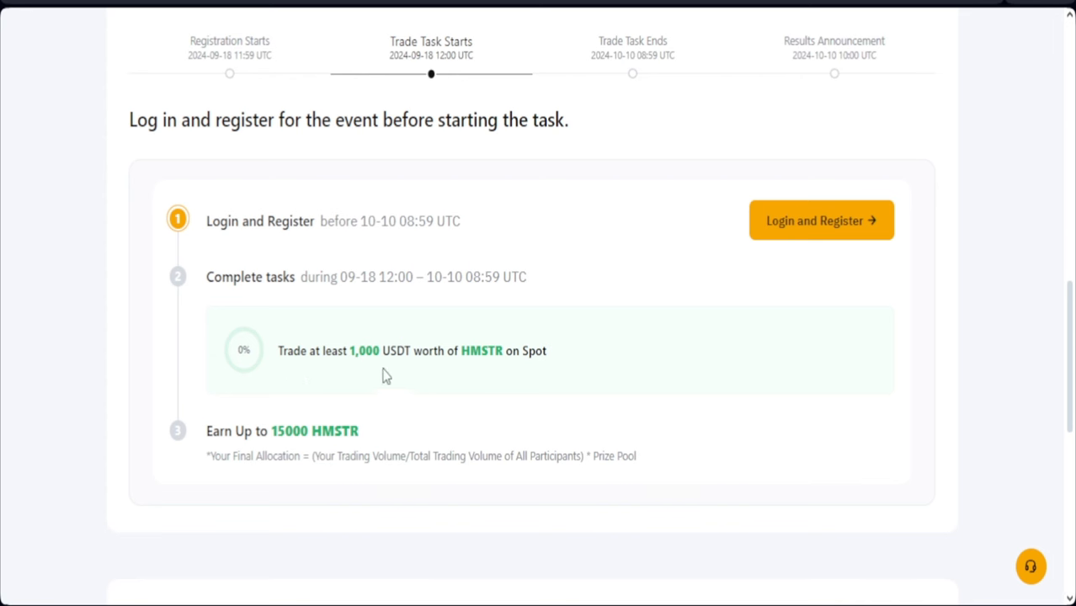
mouse_move(384, 370)
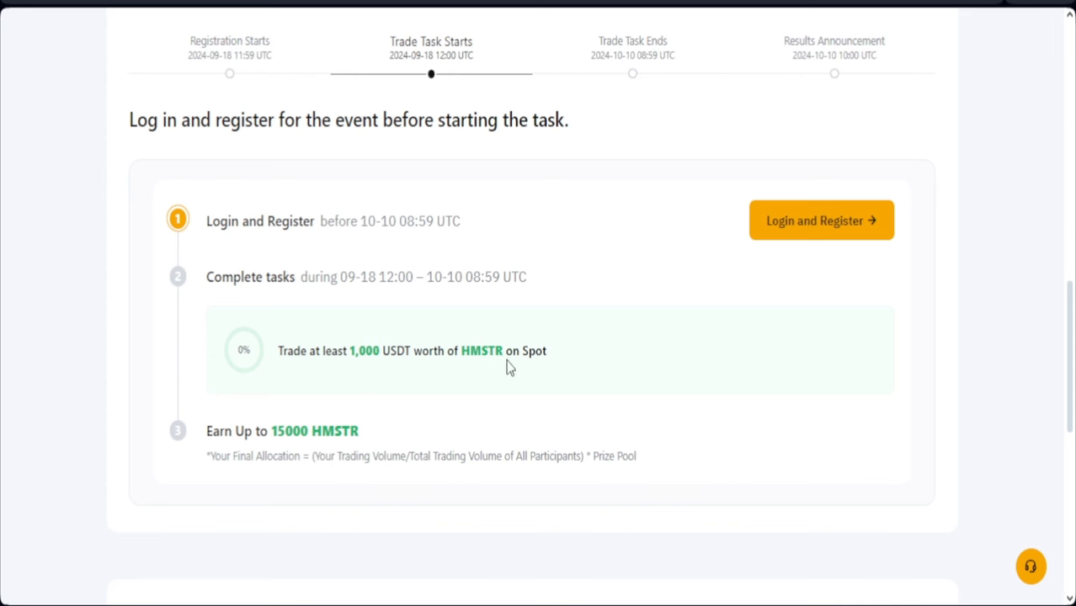
mouse_move(739, 413)
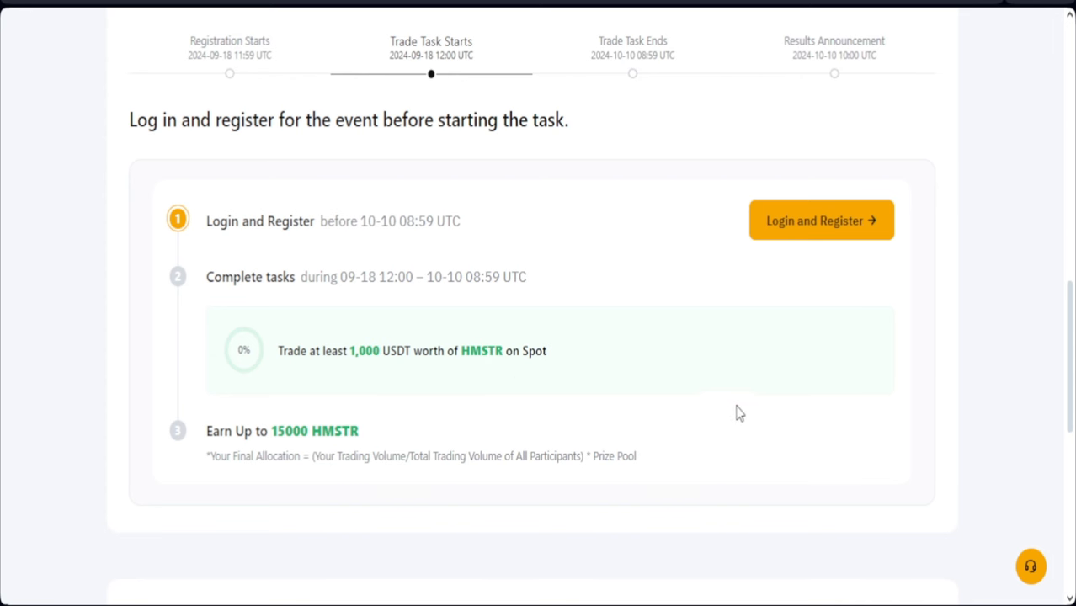
mouse_move(478, 397)
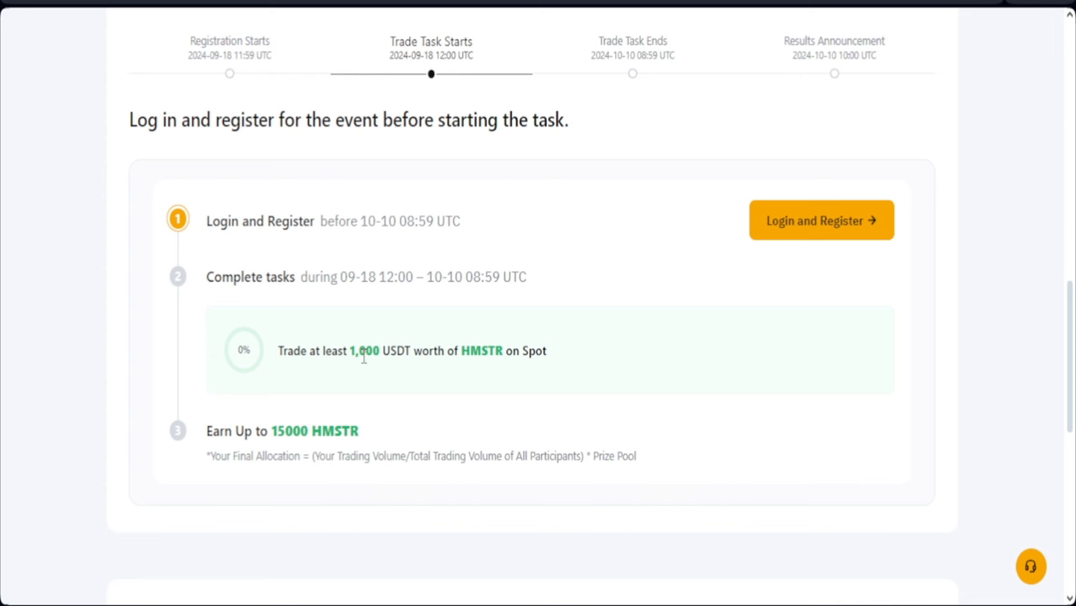
mouse_move(492, 372)
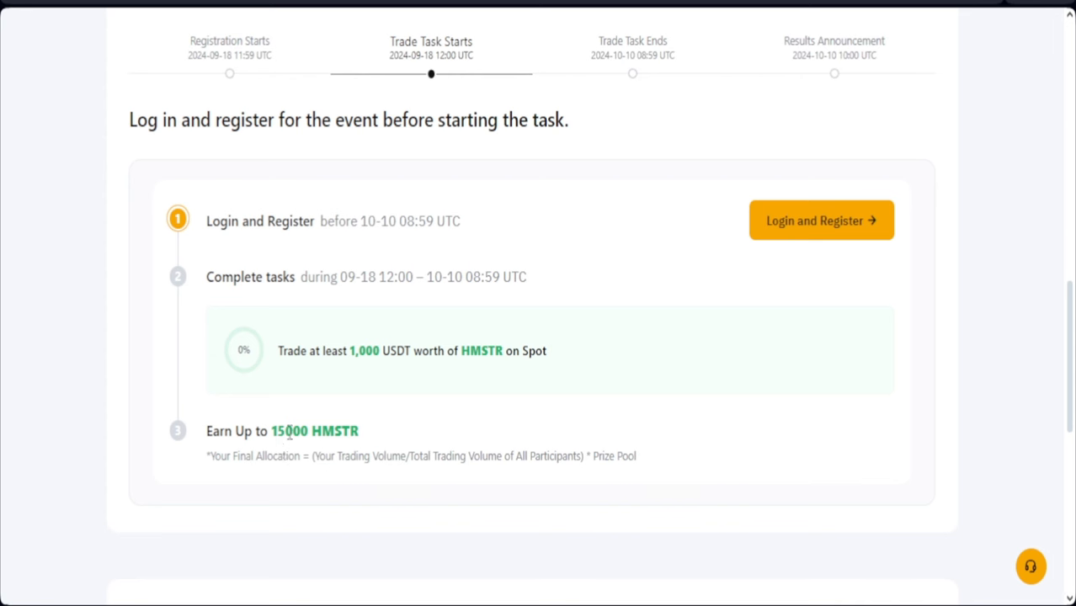
mouse_move(307, 436)
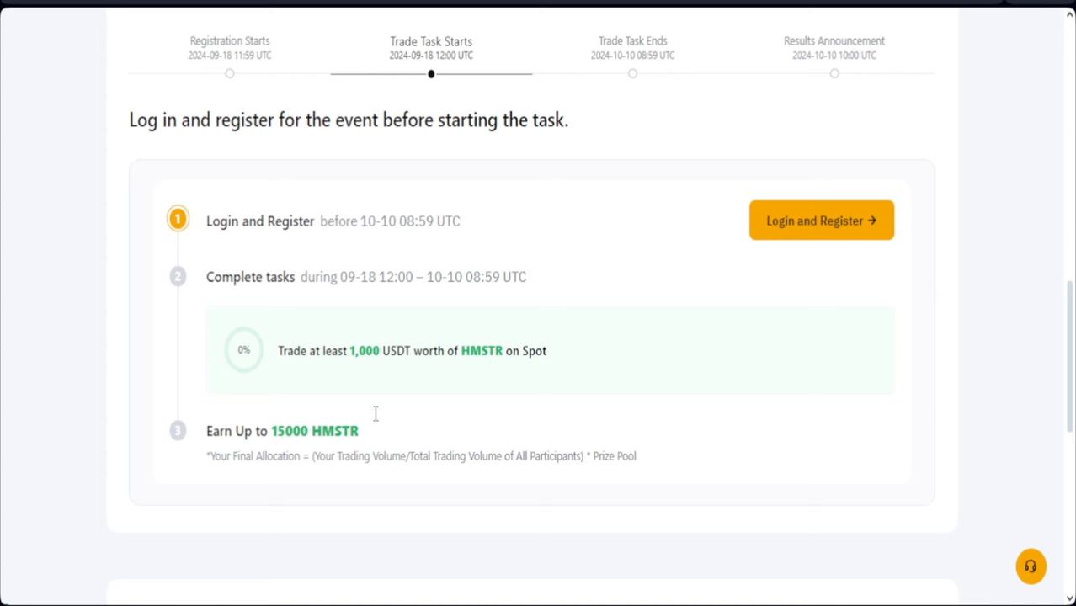
mouse_move(505, 404)
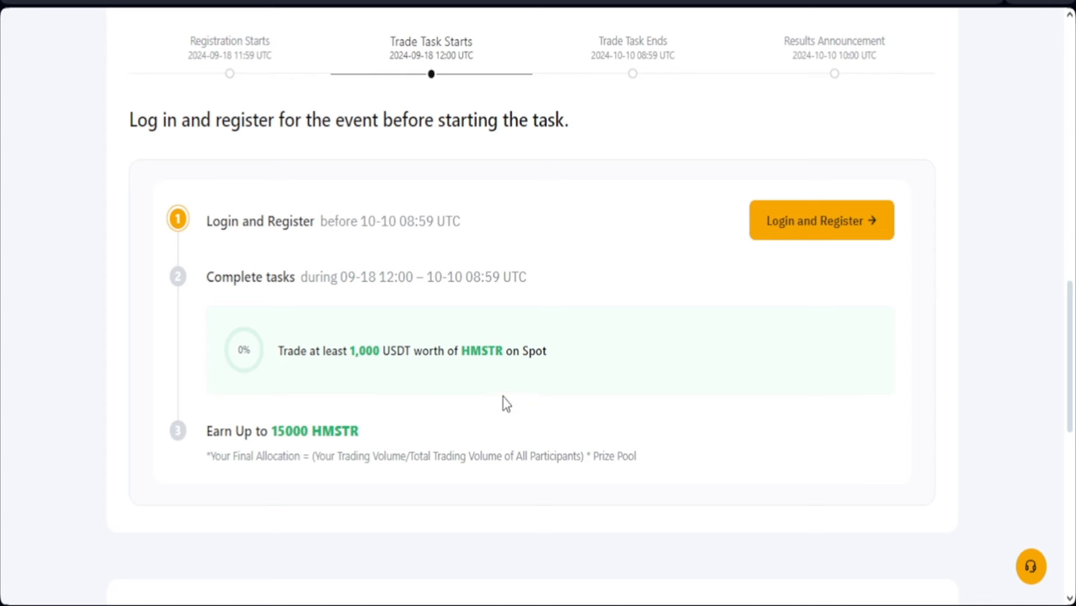
mouse_move(446, 463)
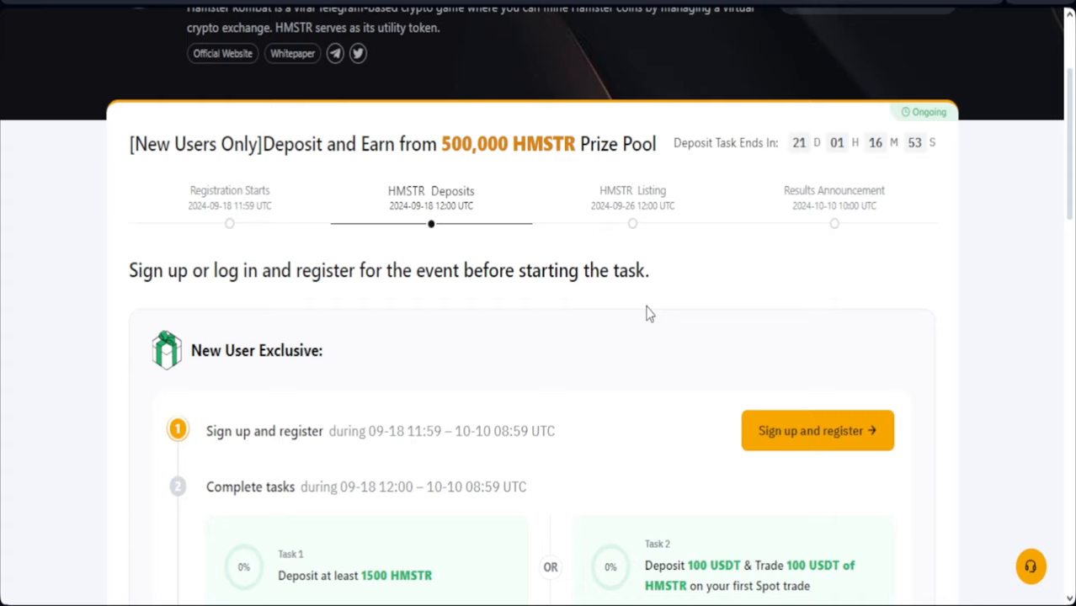
scroll("down", 3)
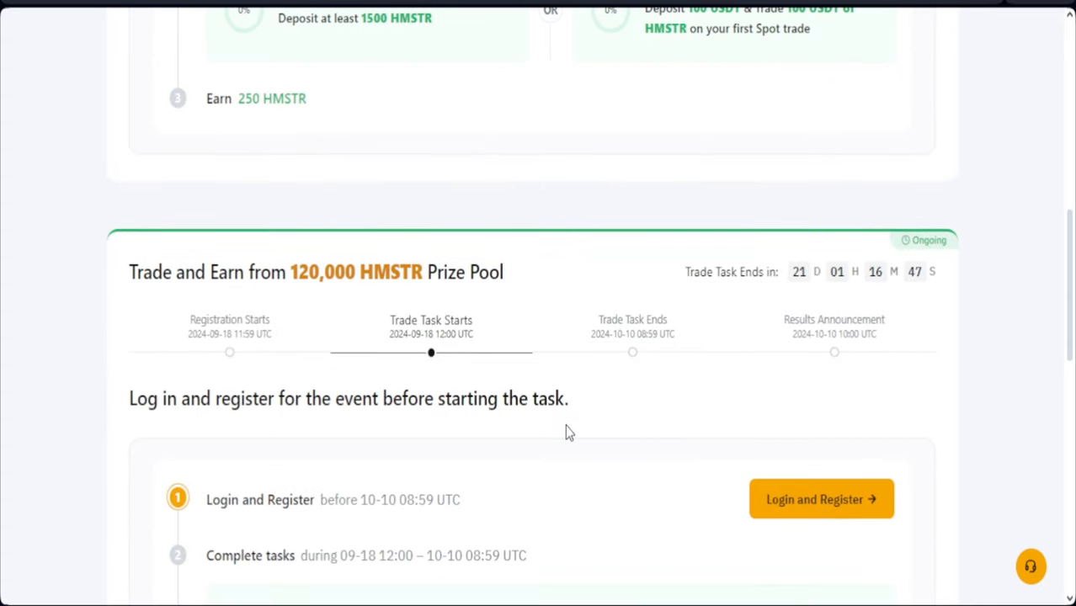
scroll("up", 3)
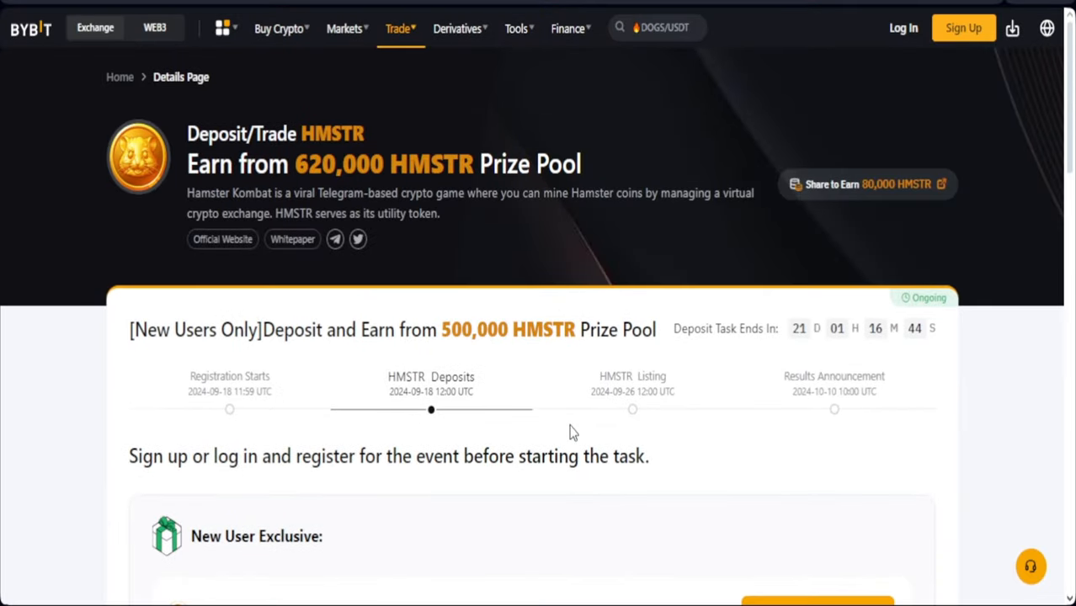
mouse_move(576, 429)
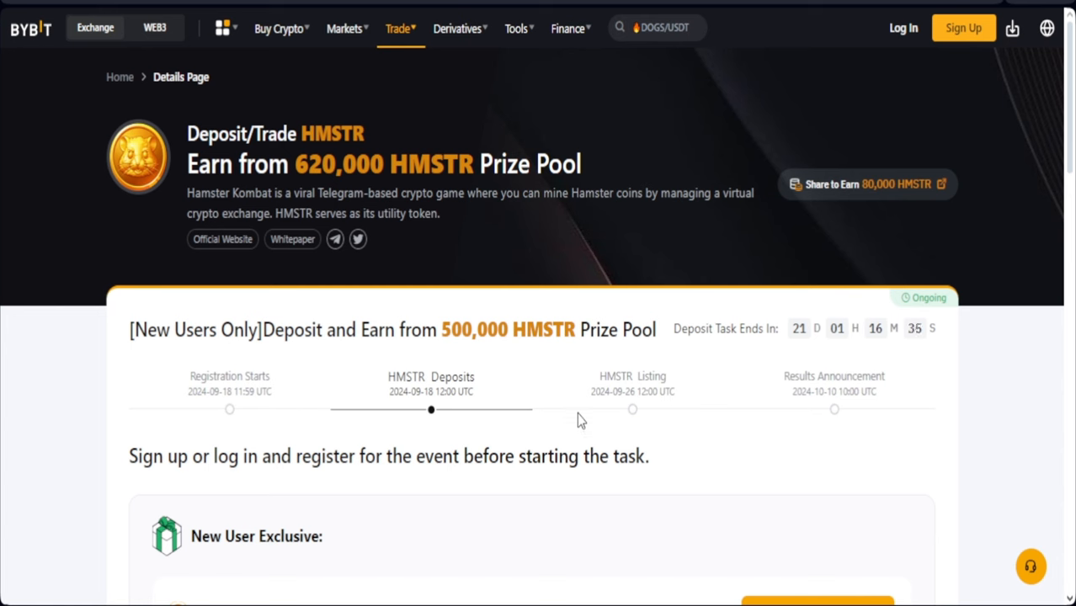
mouse_move(589, 444)
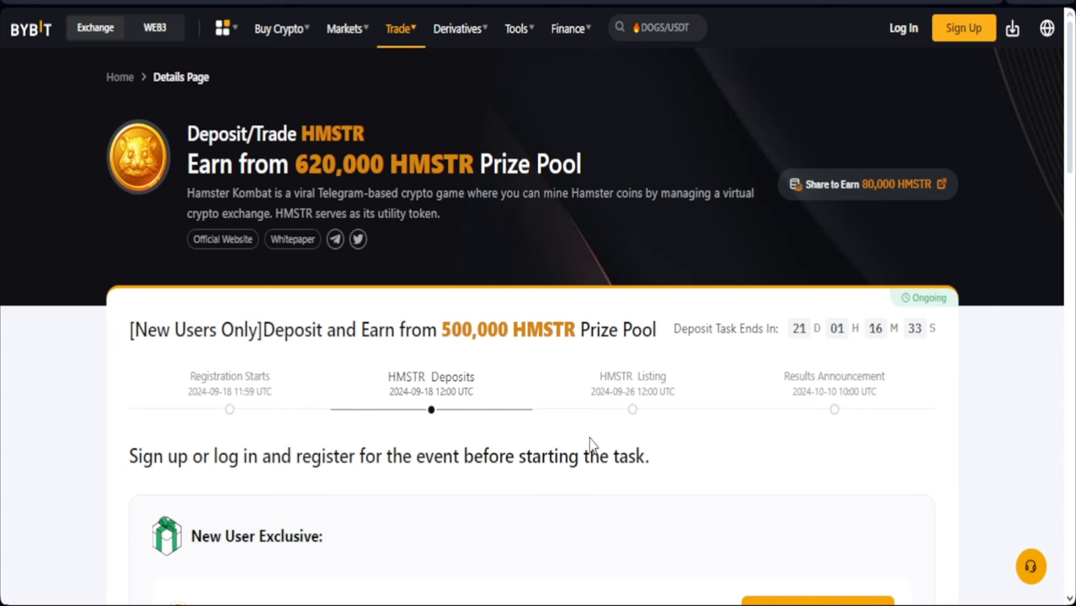
scroll("down", 3)
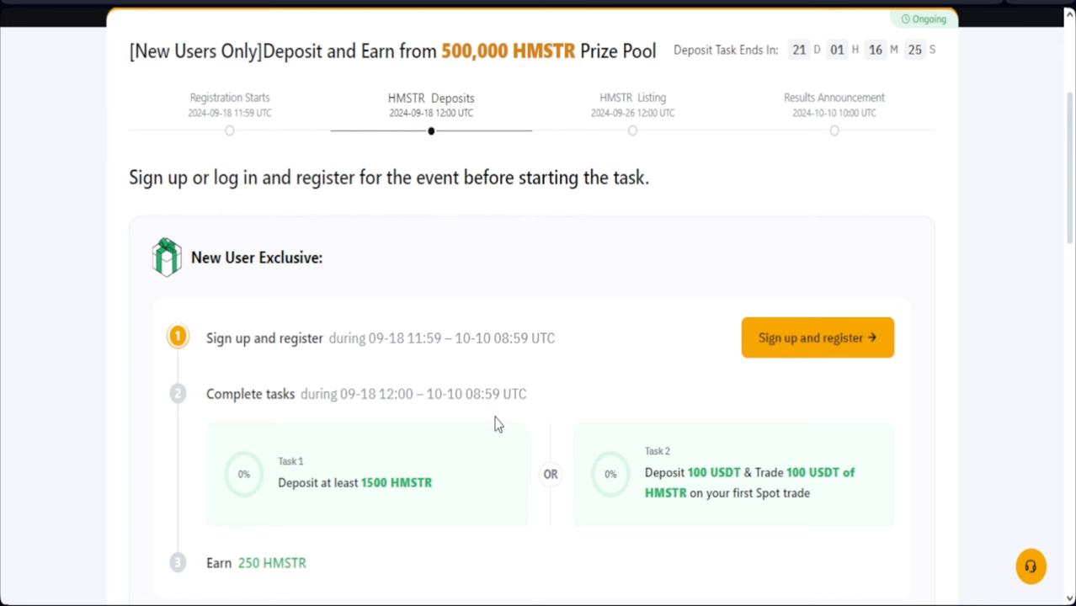
mouse_move(407, 435)
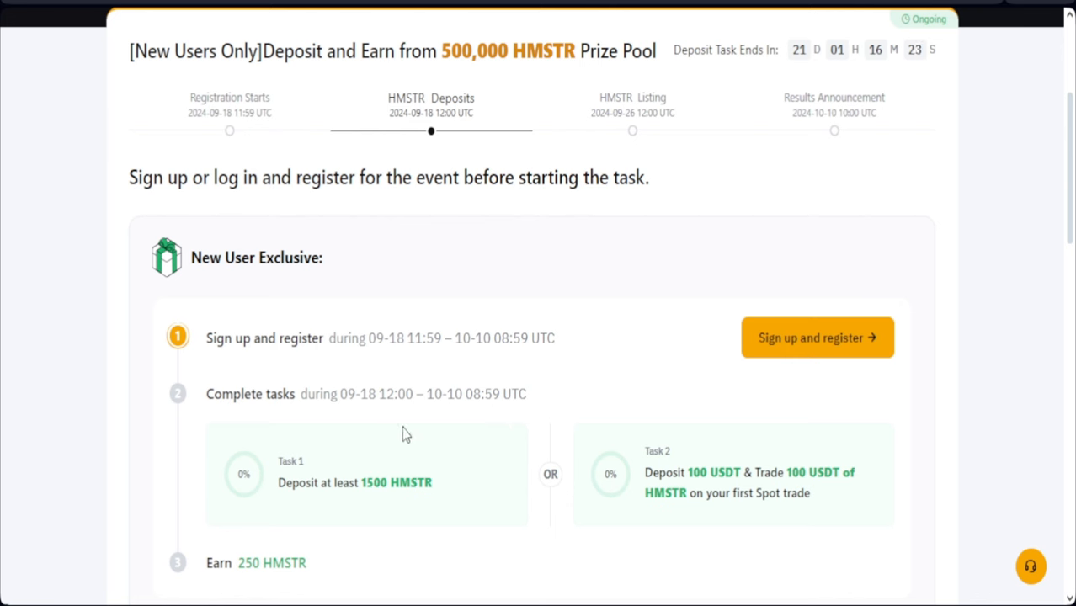